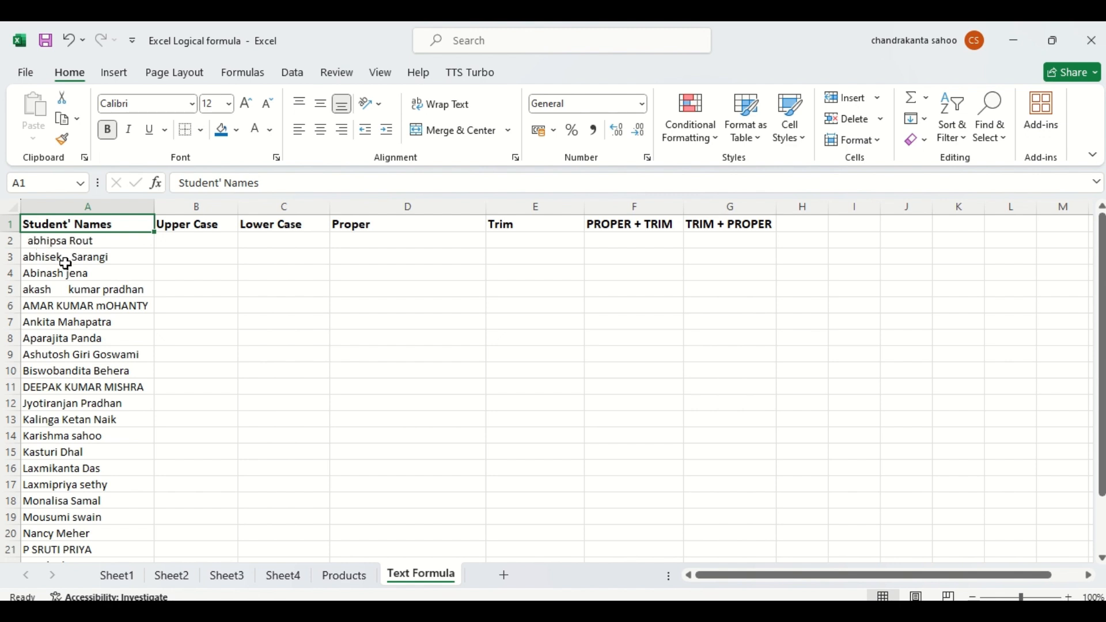
mouse_move(106, 271)
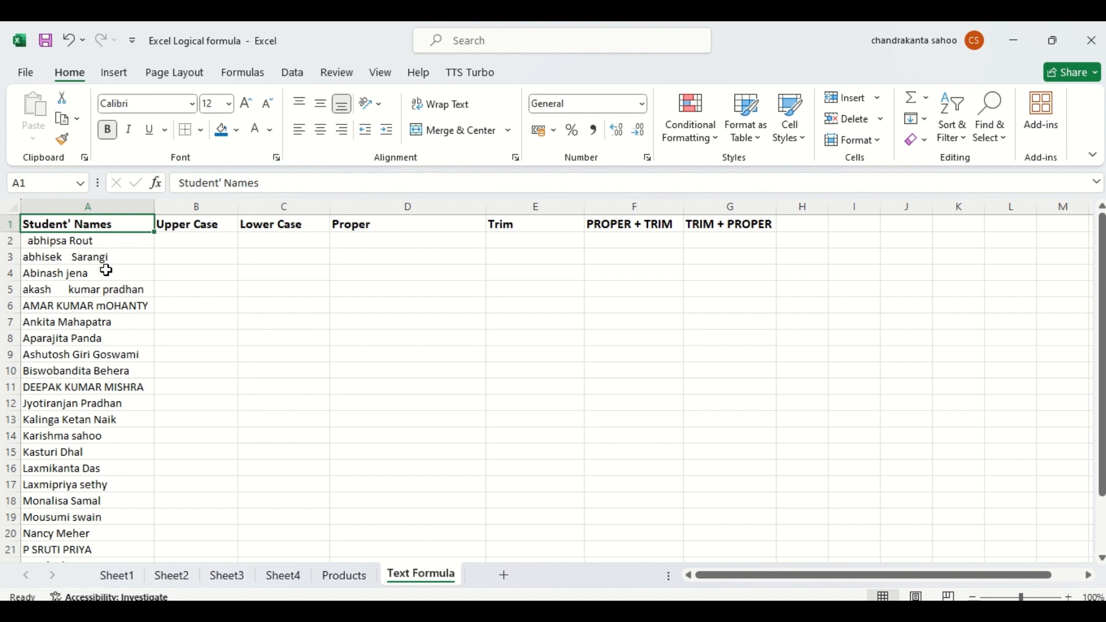
mouse_move(60, 306)
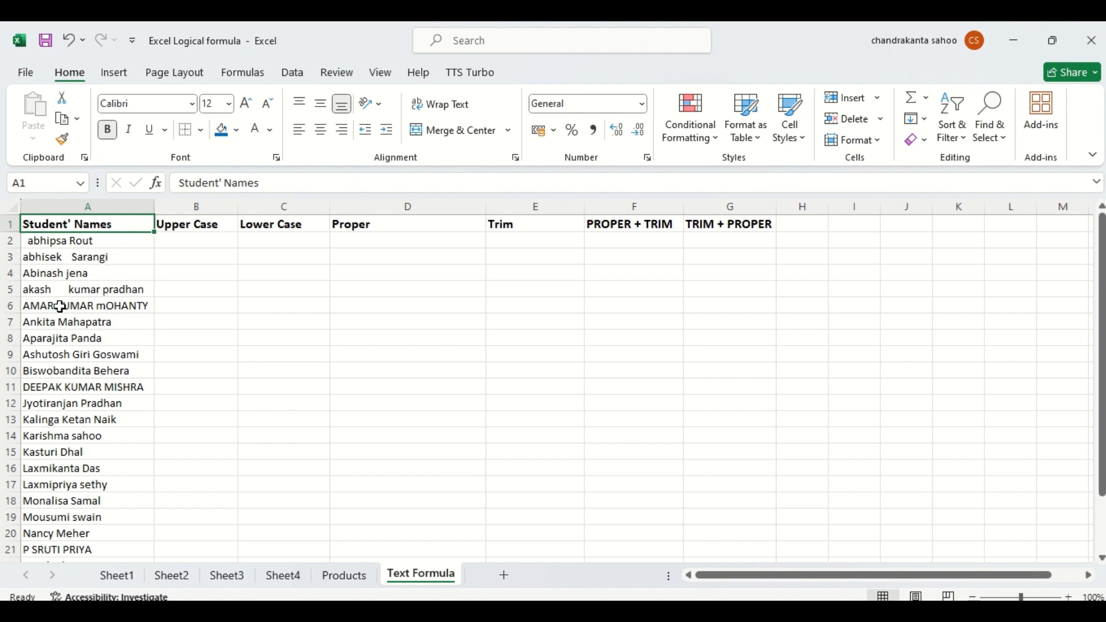
mouse_move(161, 307)
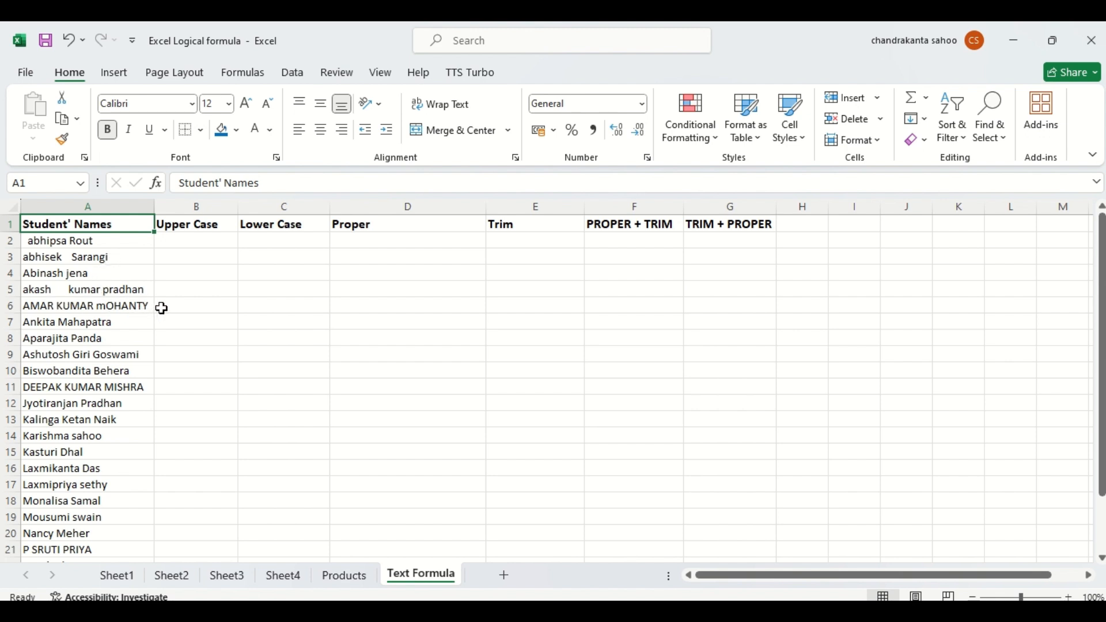
mouse_move(114, 339)
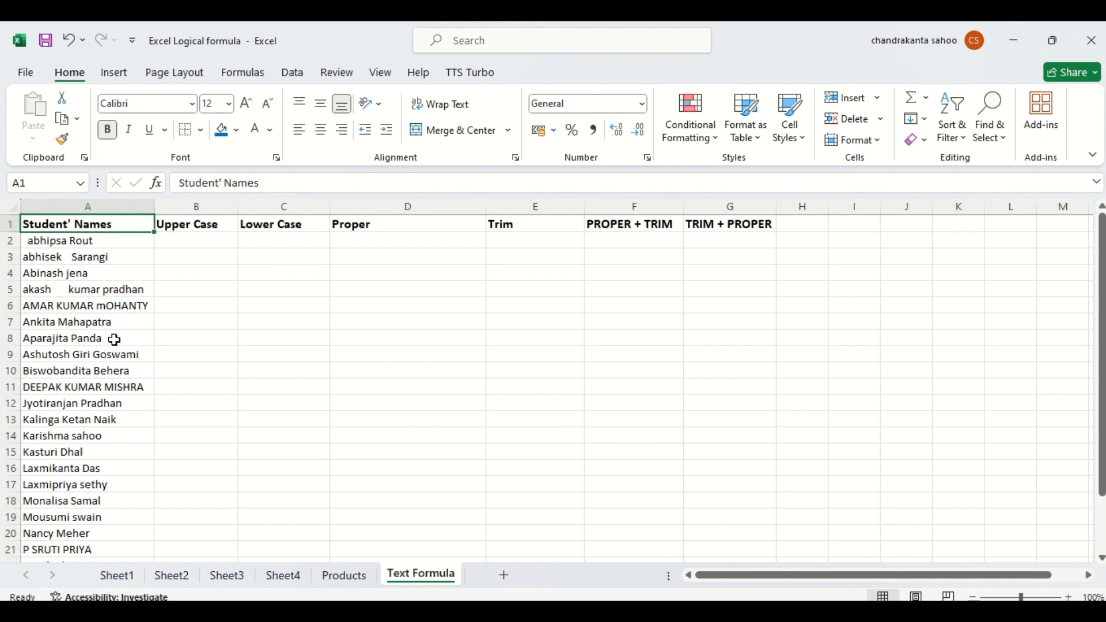
mouse_move(115, 327)
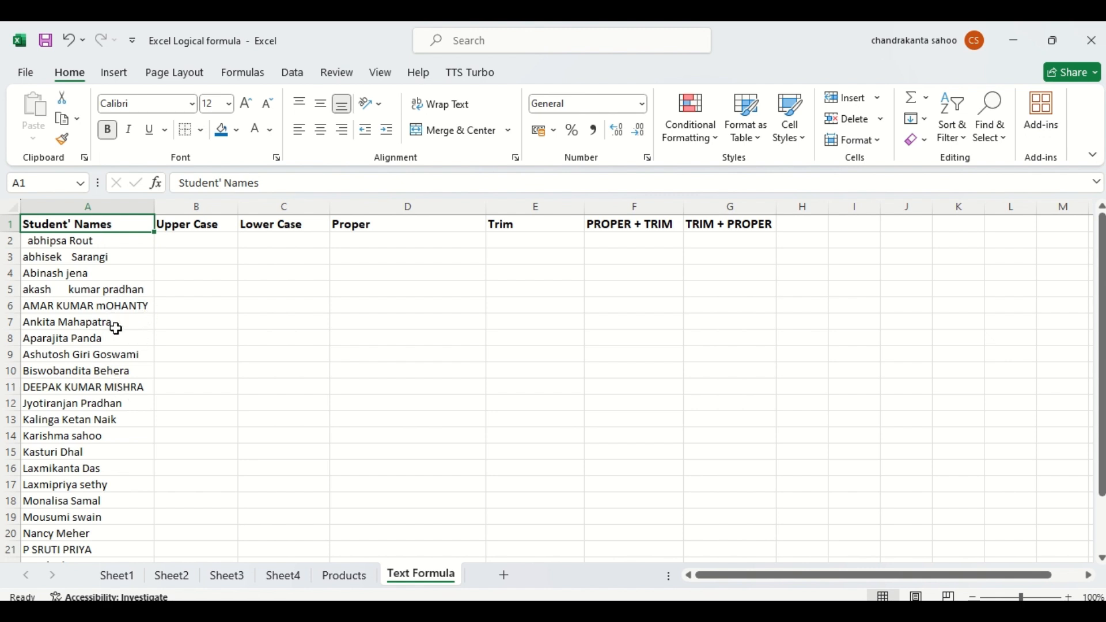
Enter =UPPER(A2) in B2 and fill it down to the last student row.
click(196, 241)
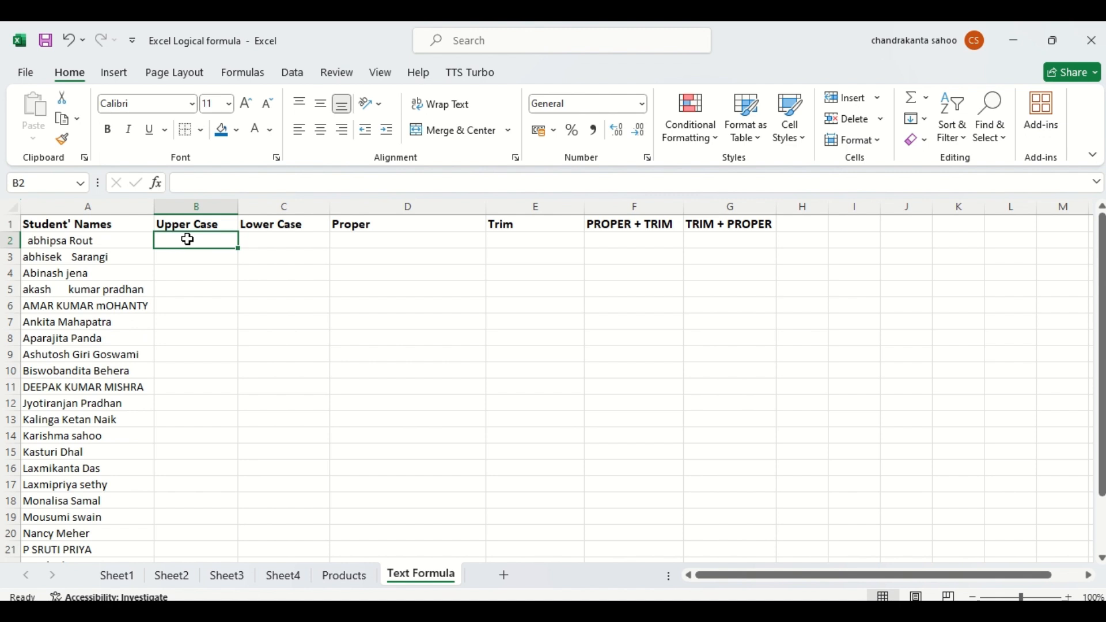
text(=)
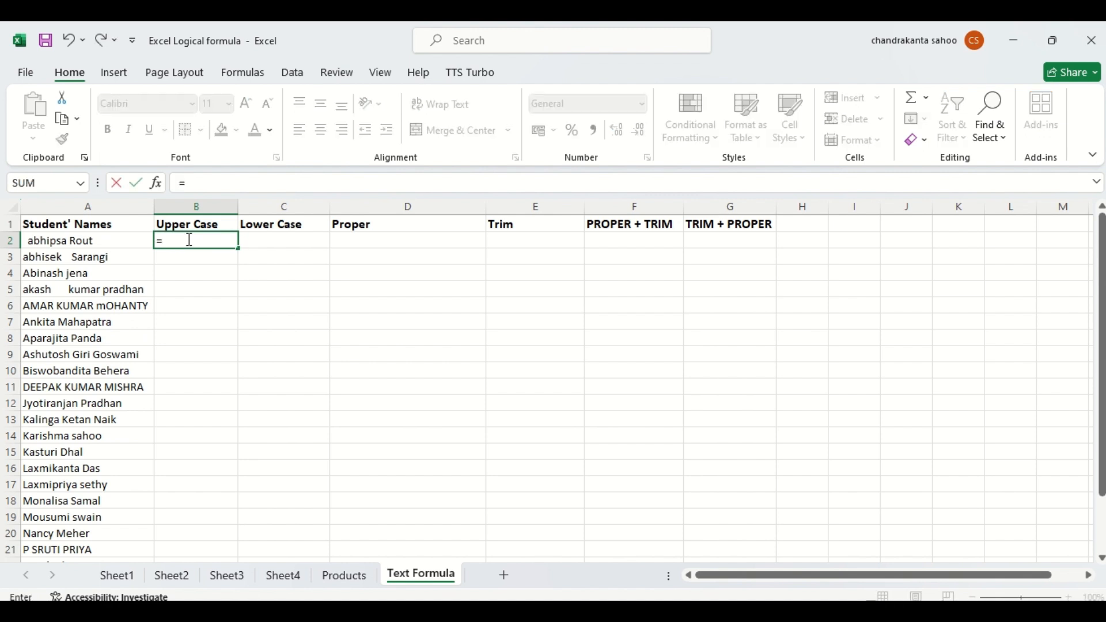
text(uppe)
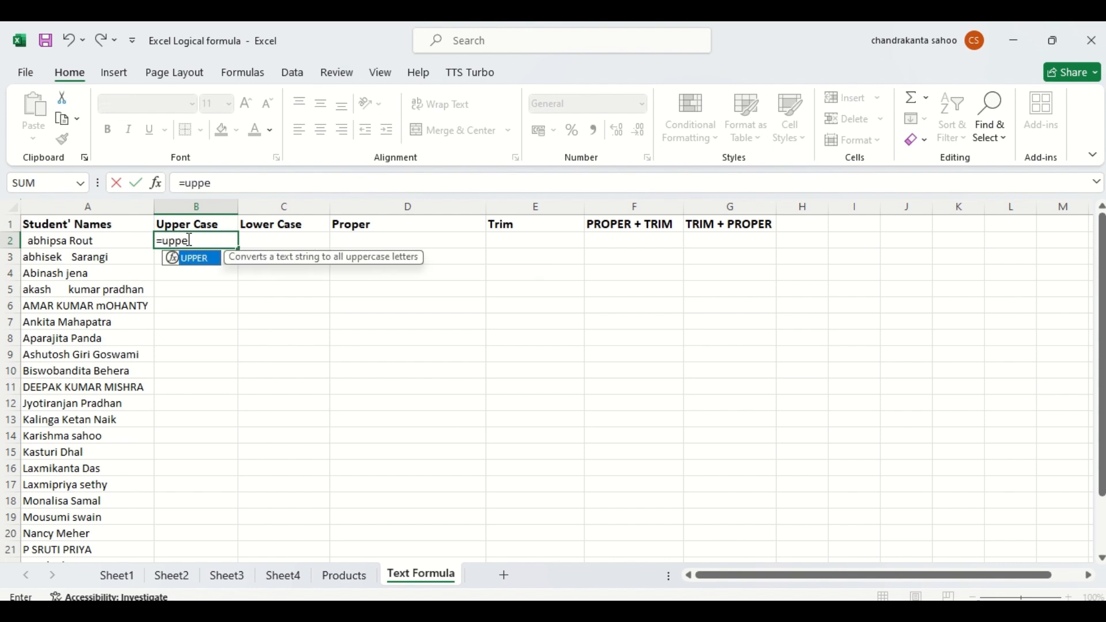
text(r)
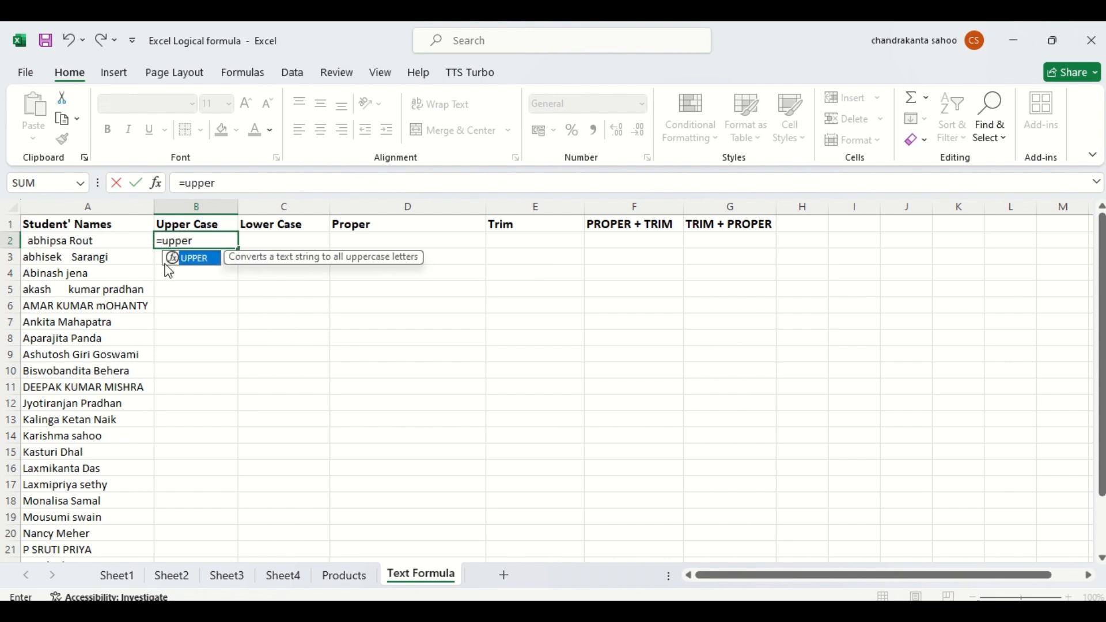
text(()
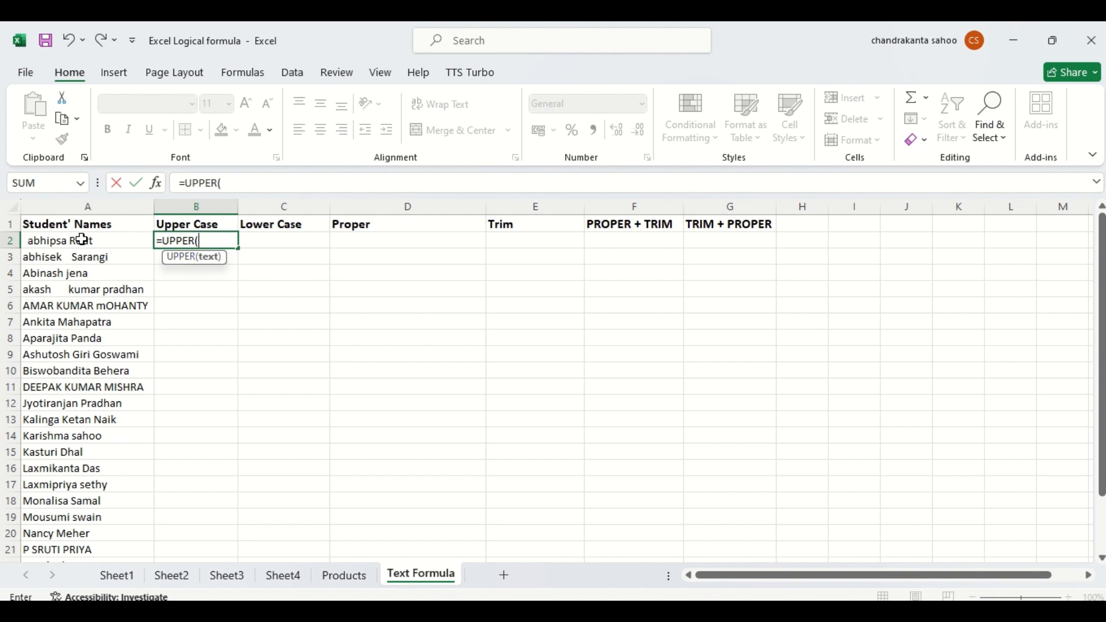
click(88, 239)
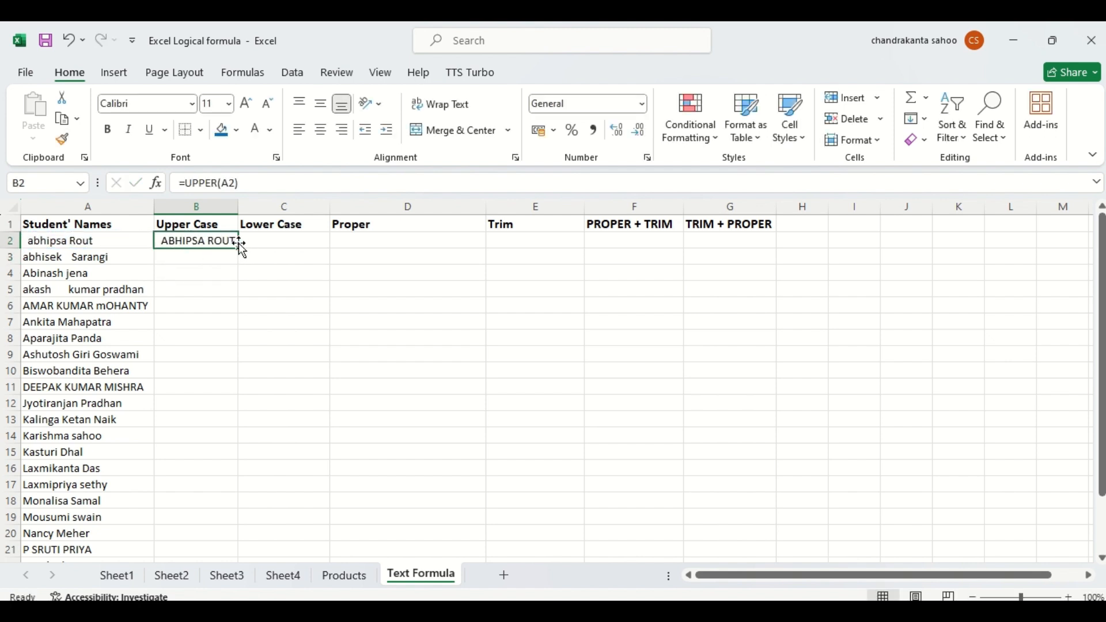
drag(239, 248, 239, 549)
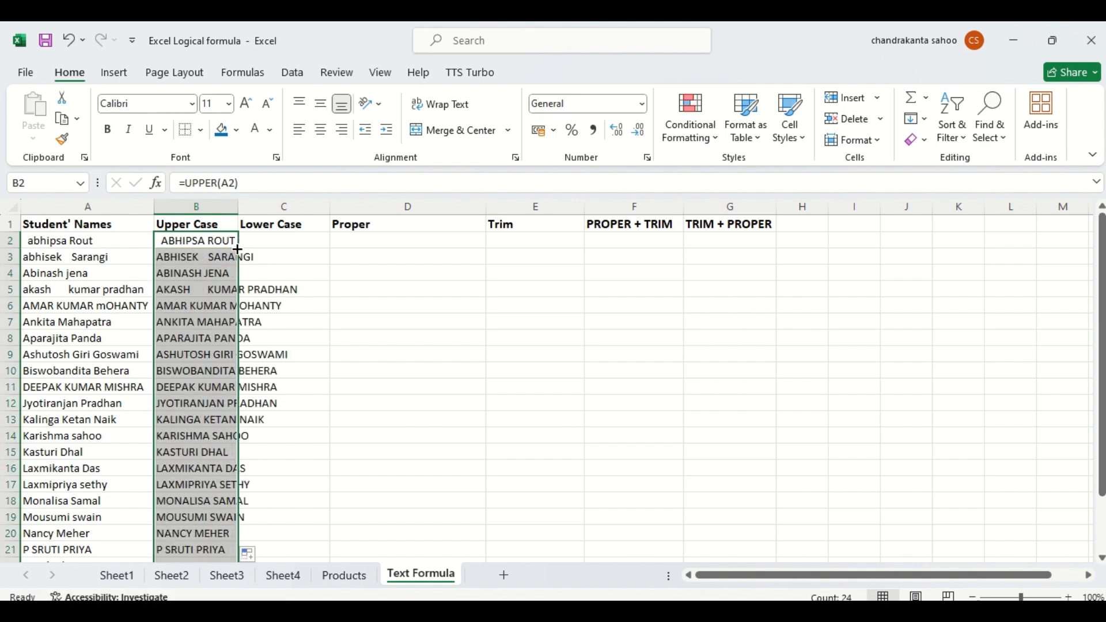
mouse_move(236, 209)
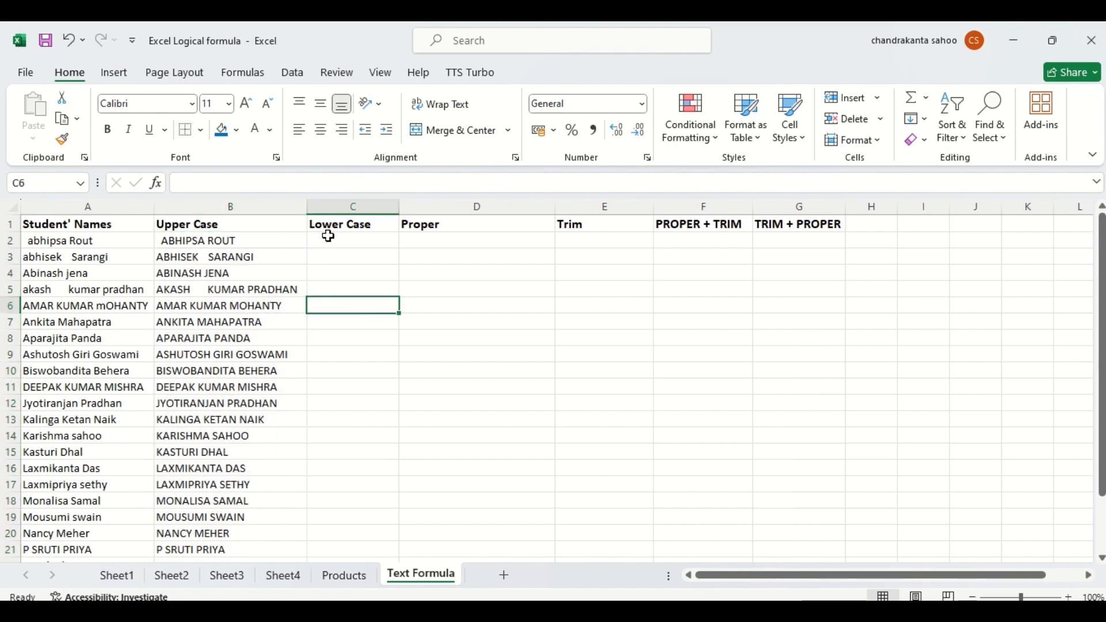
Enter =LOWER(A2) in C2 and fill it down through all student rows.
click(352, 241)
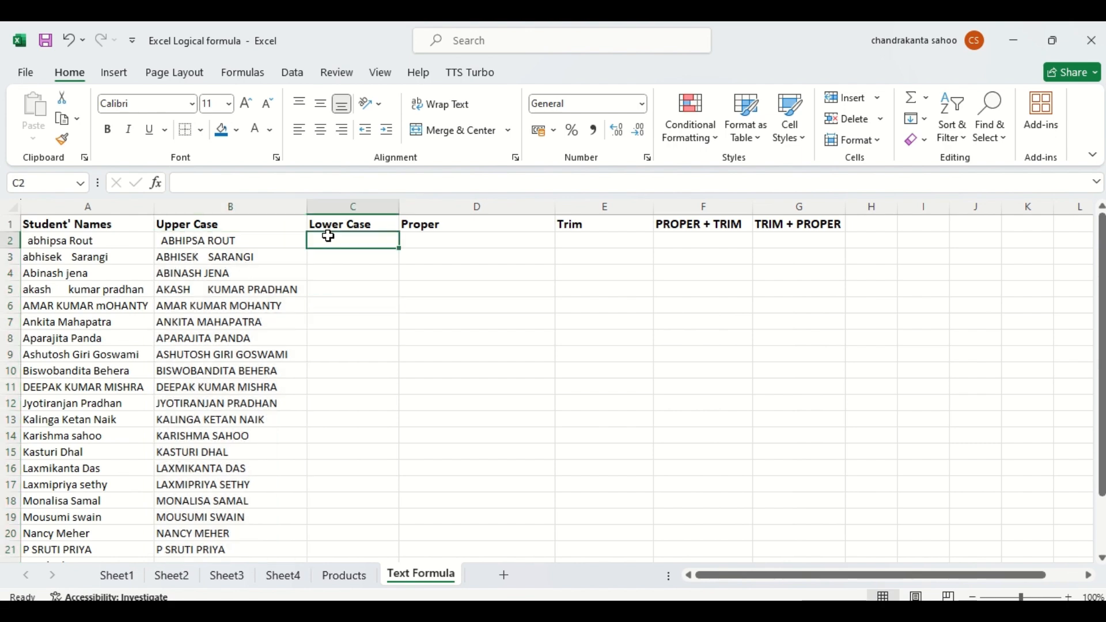
text(=)
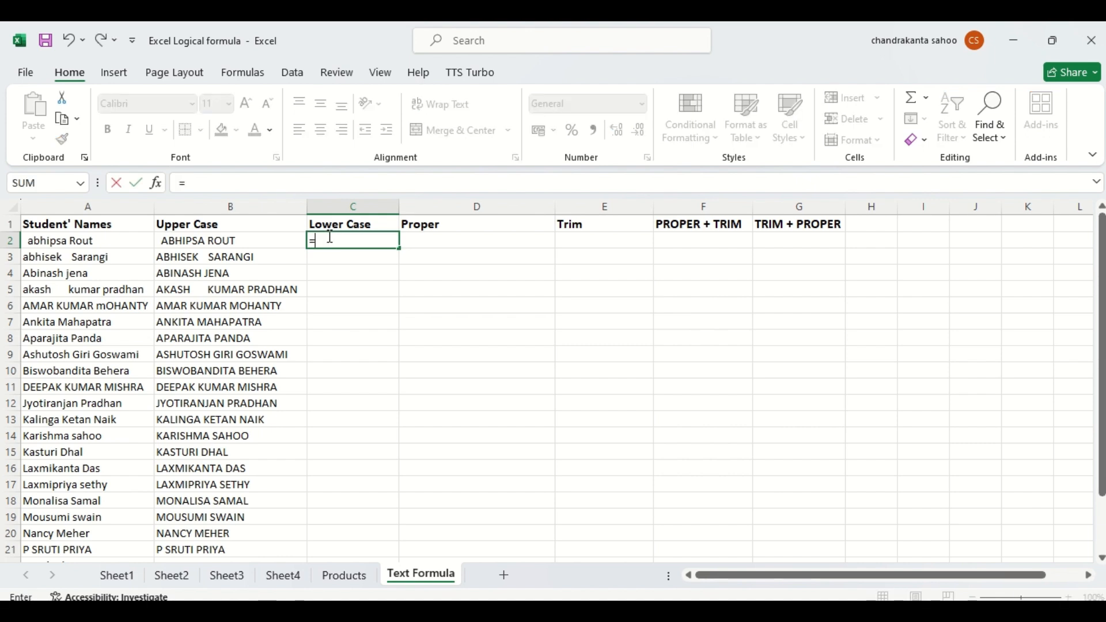
text(l)
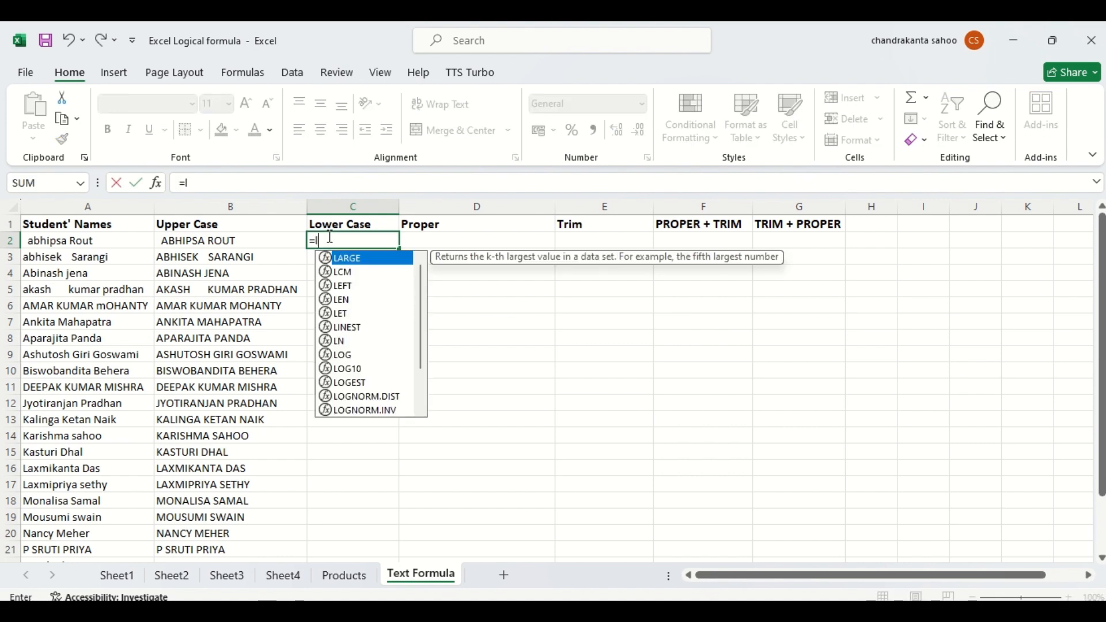
text(low)
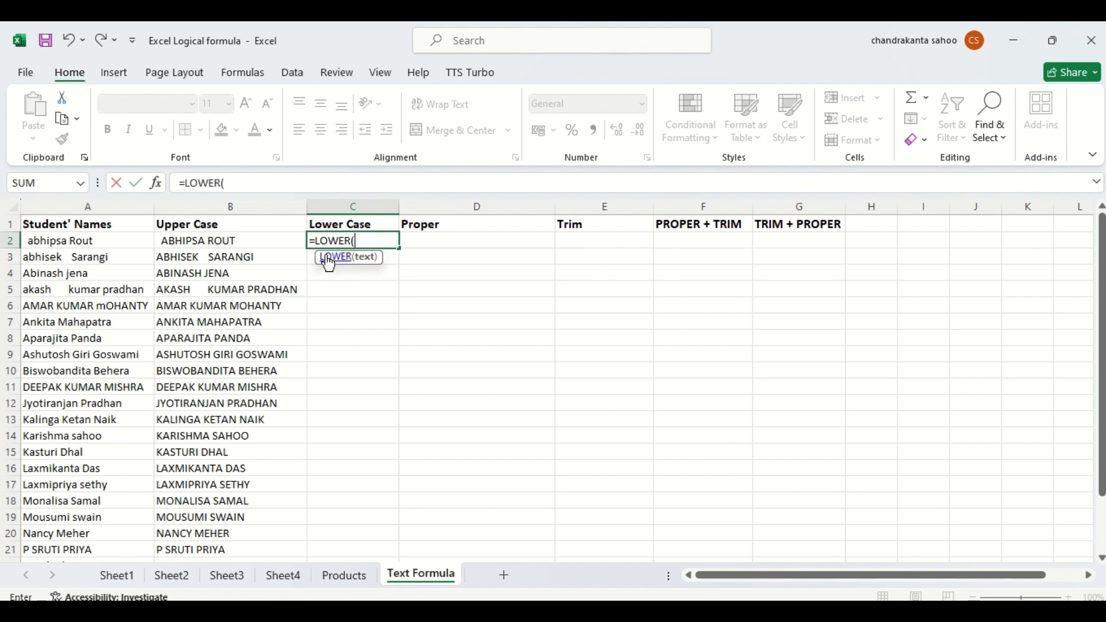
click(87, 240)
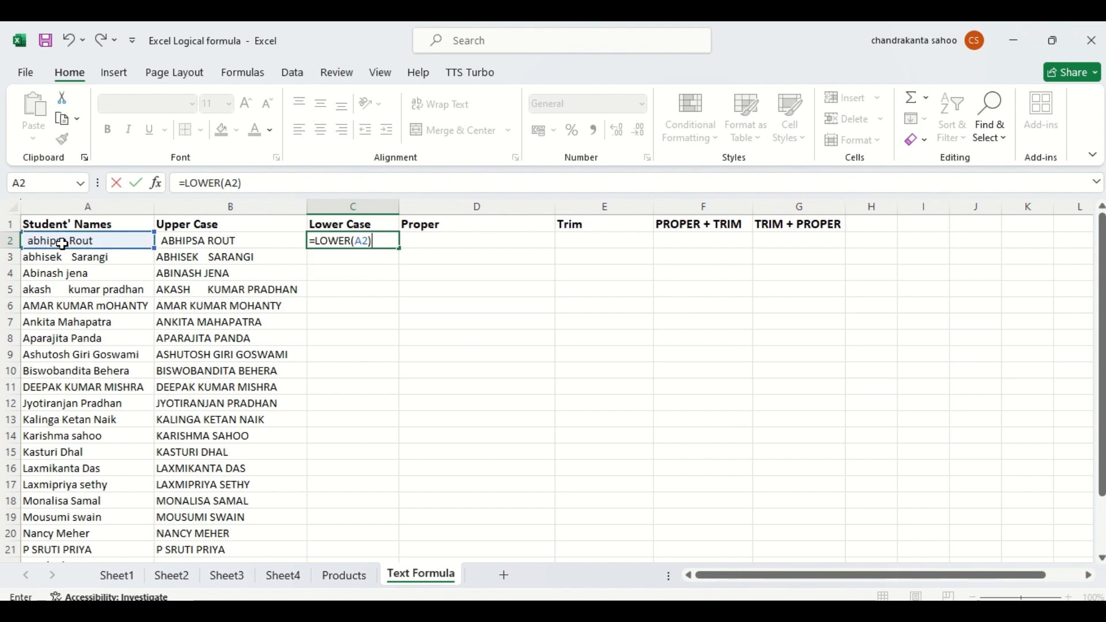
key(enter)
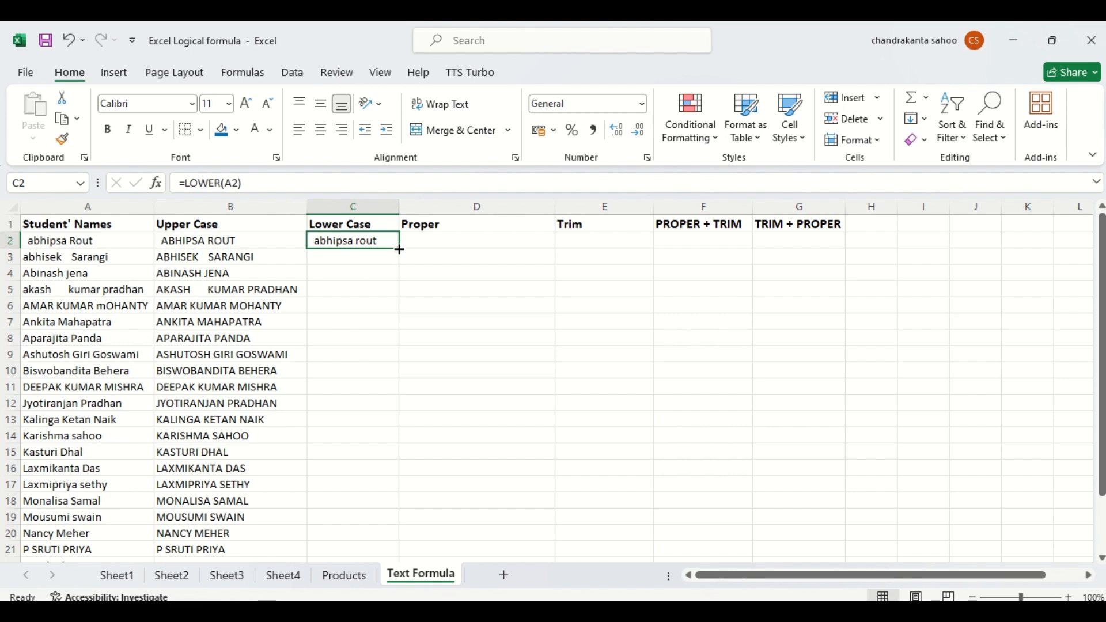
drag(399, 248, 399, 557)
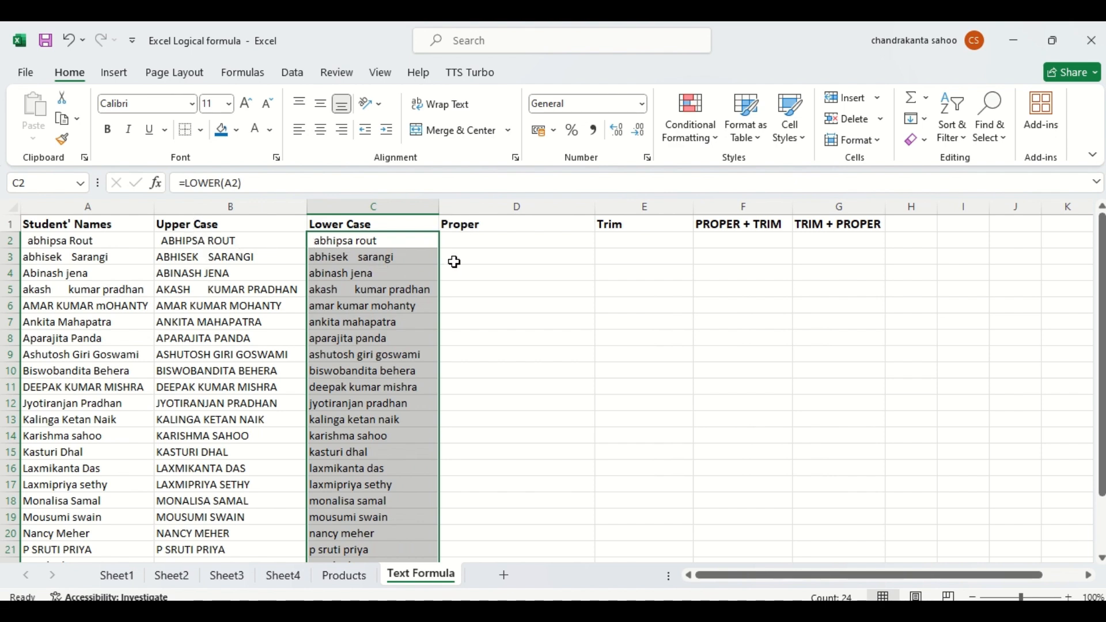
click(516, 239)
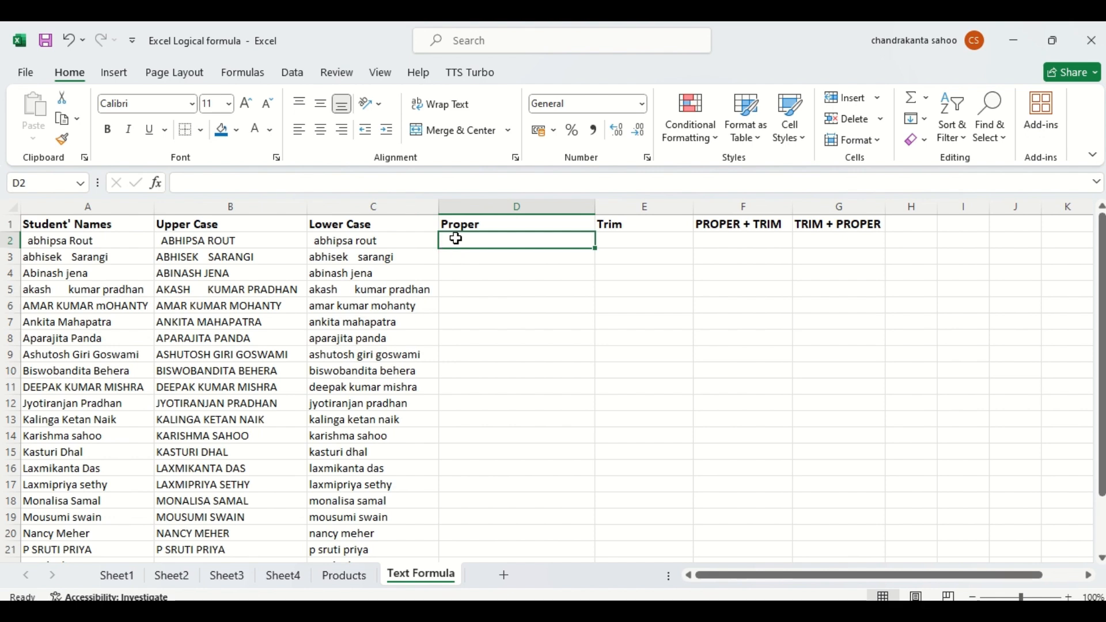
mouse_move(321, 254)
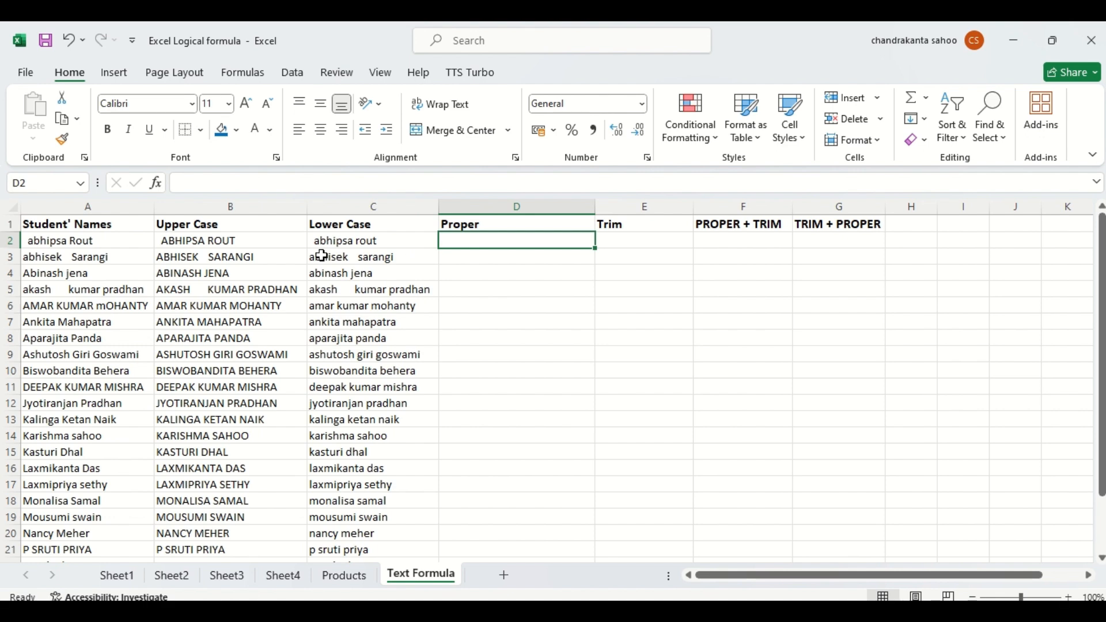
mouse_move(38, 240)
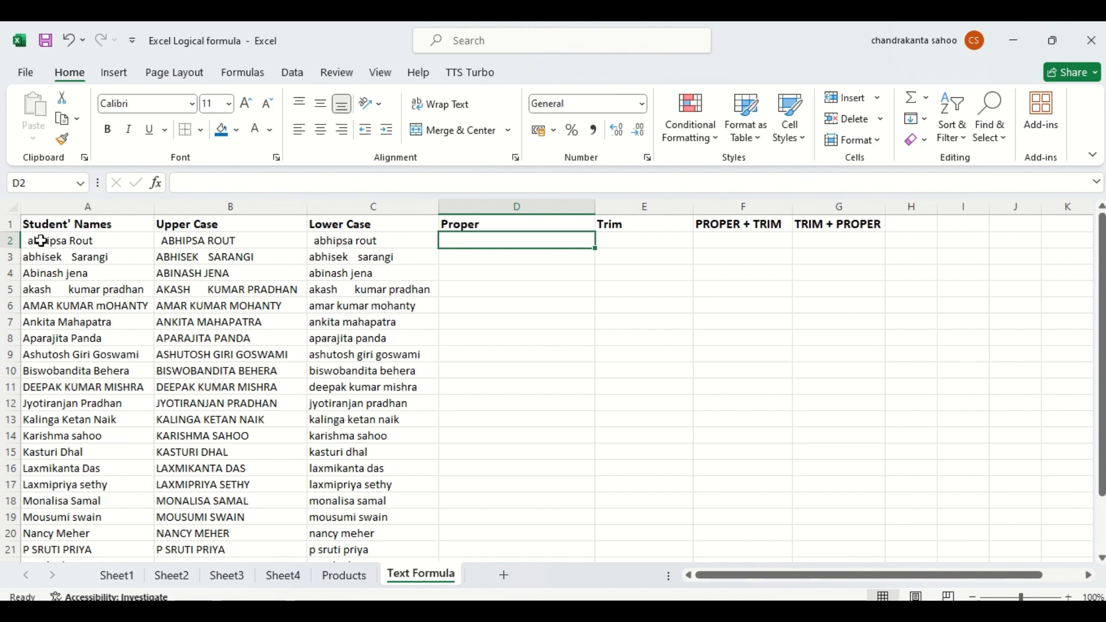
mouse_move(39, 240)
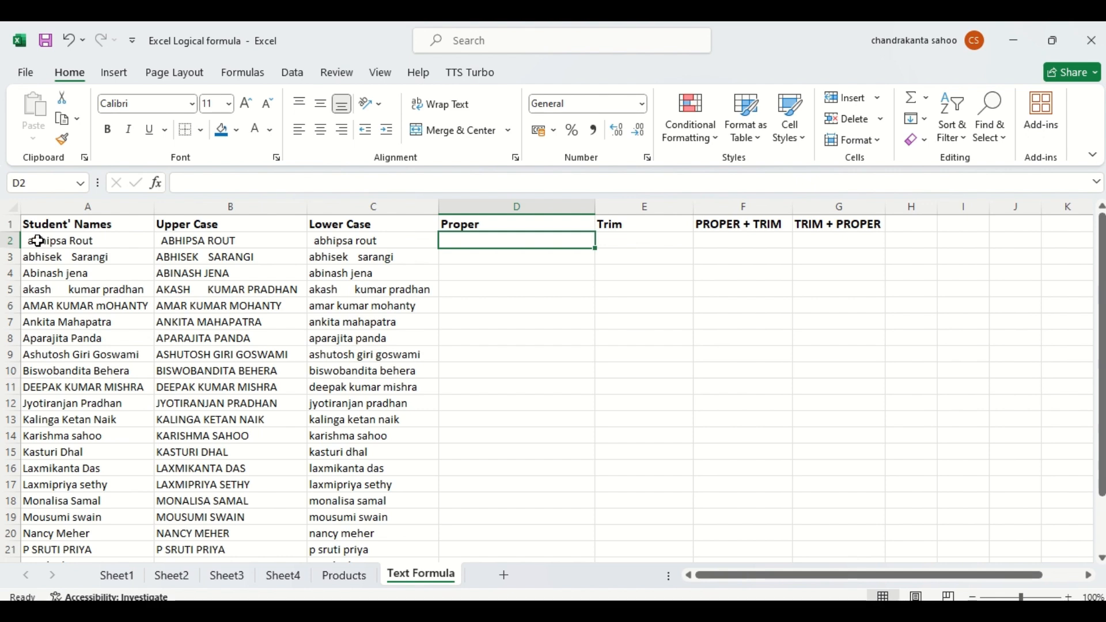
Enter =PROPER(A2) in D2 and verify the copied formula in row 13.
text(=)
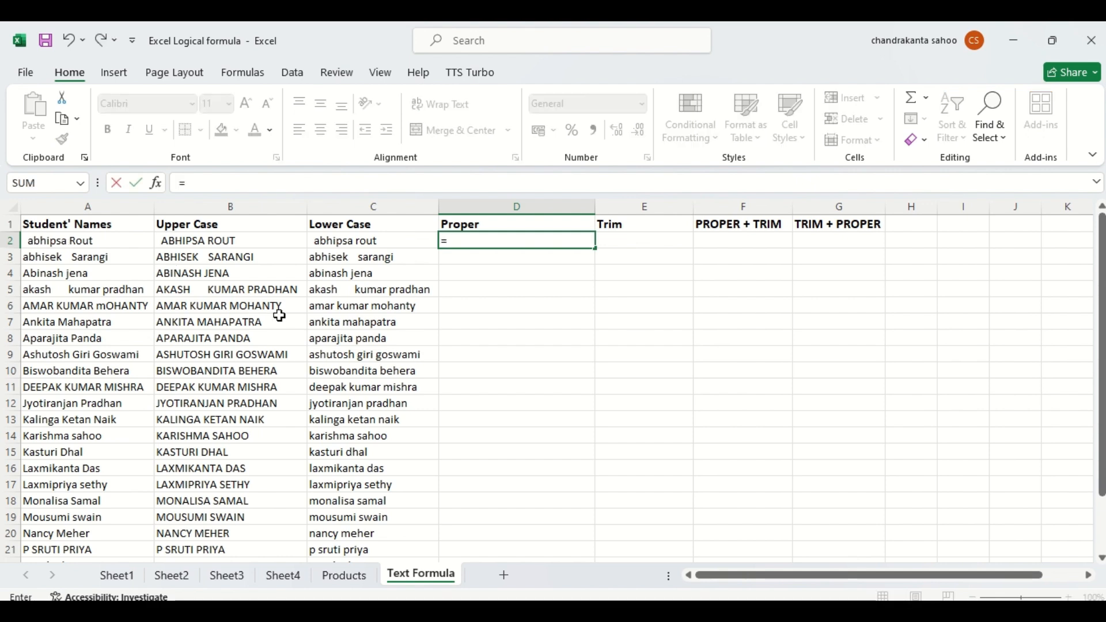
text(pro)
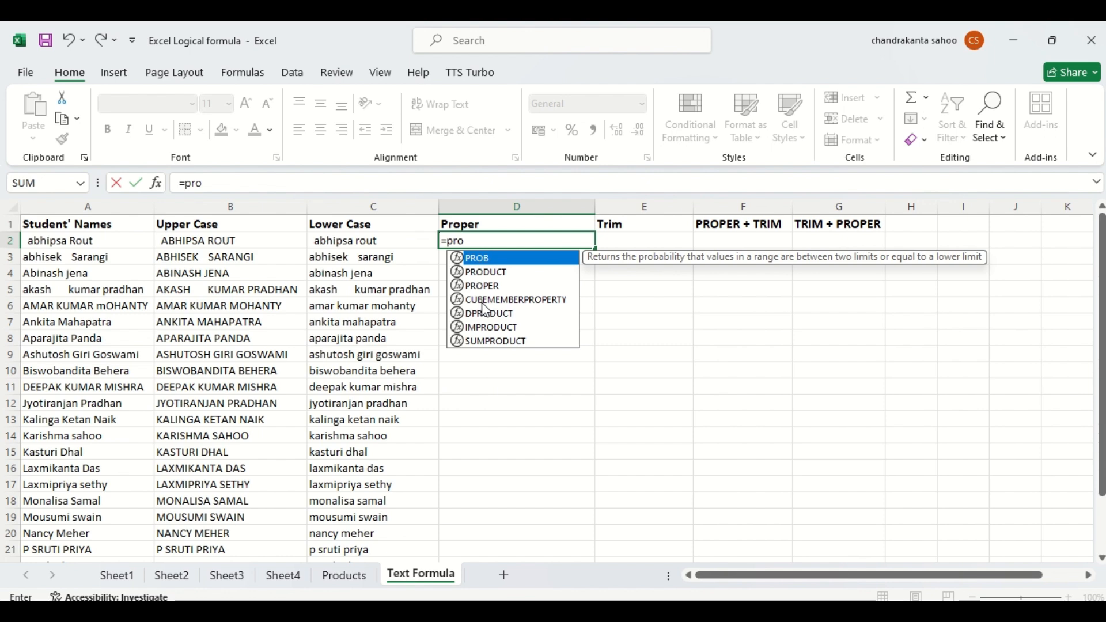
text(per)
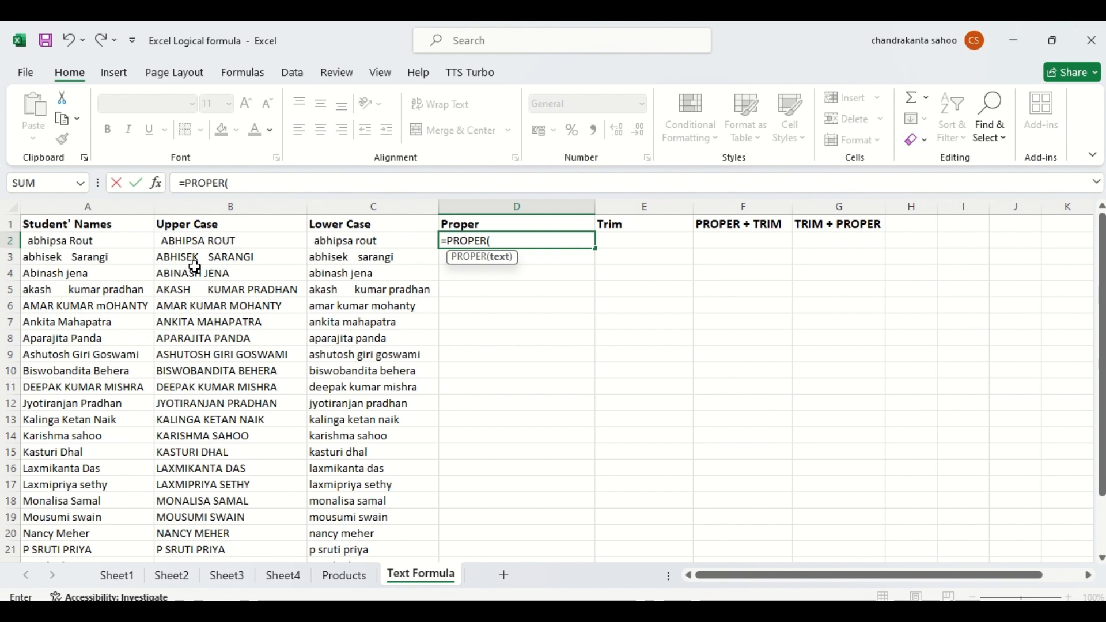
click(64, 241)
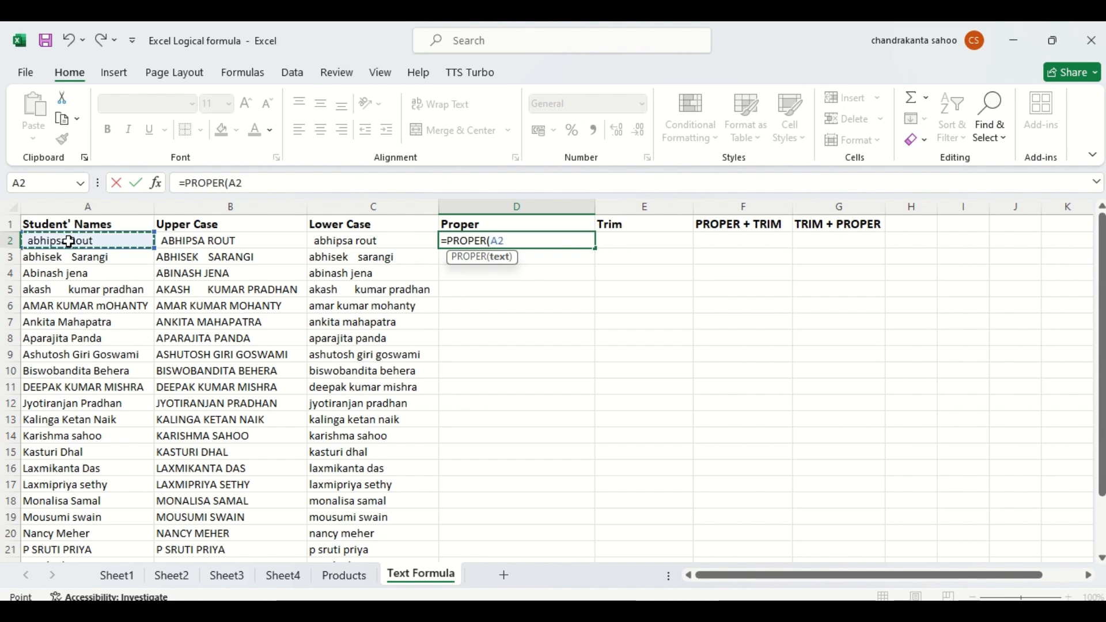
key(Enter)
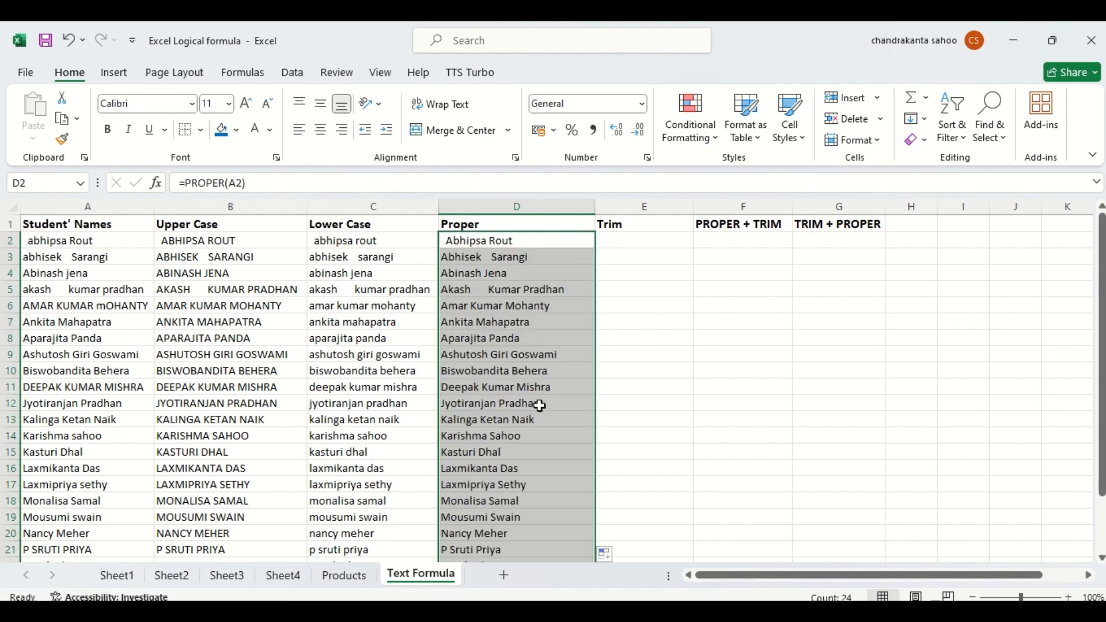
click(485, 419)
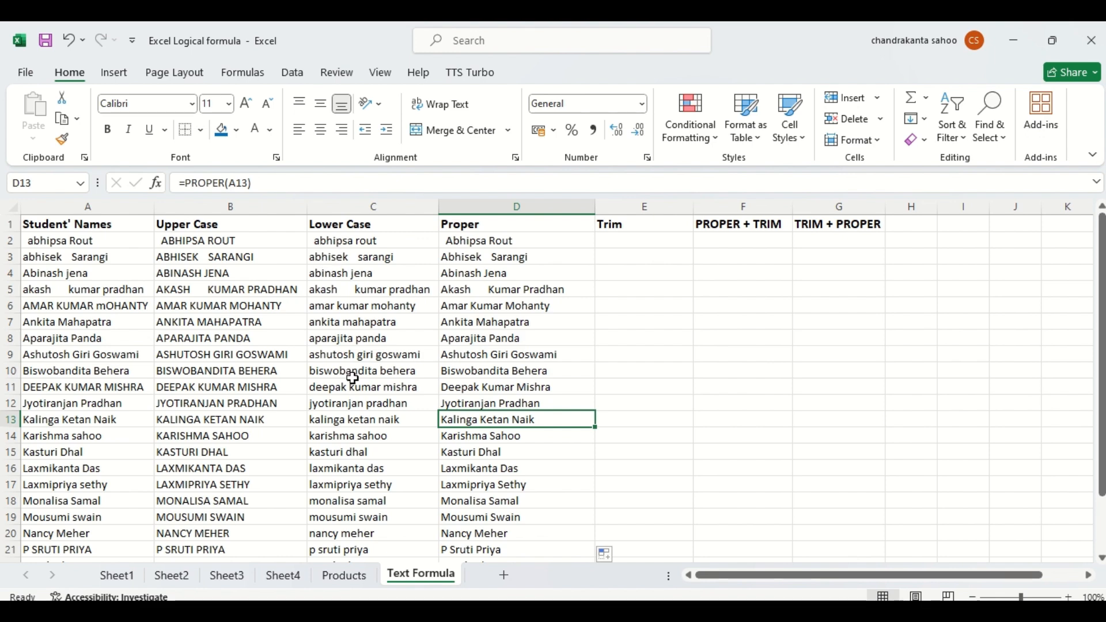
mouse_move(621, 237)
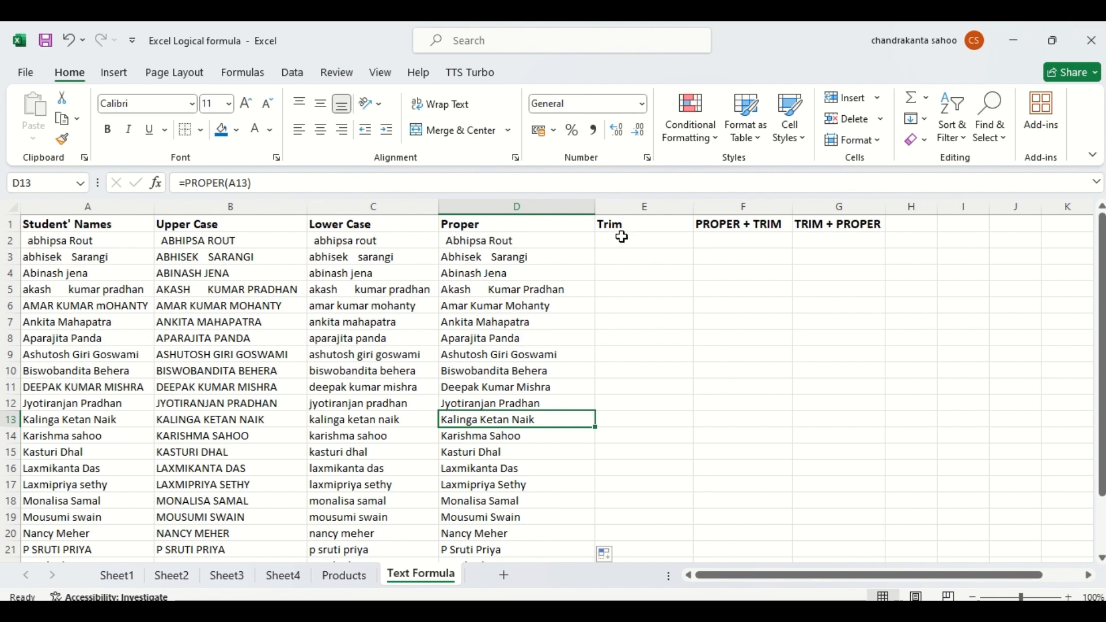
click(642, 240)
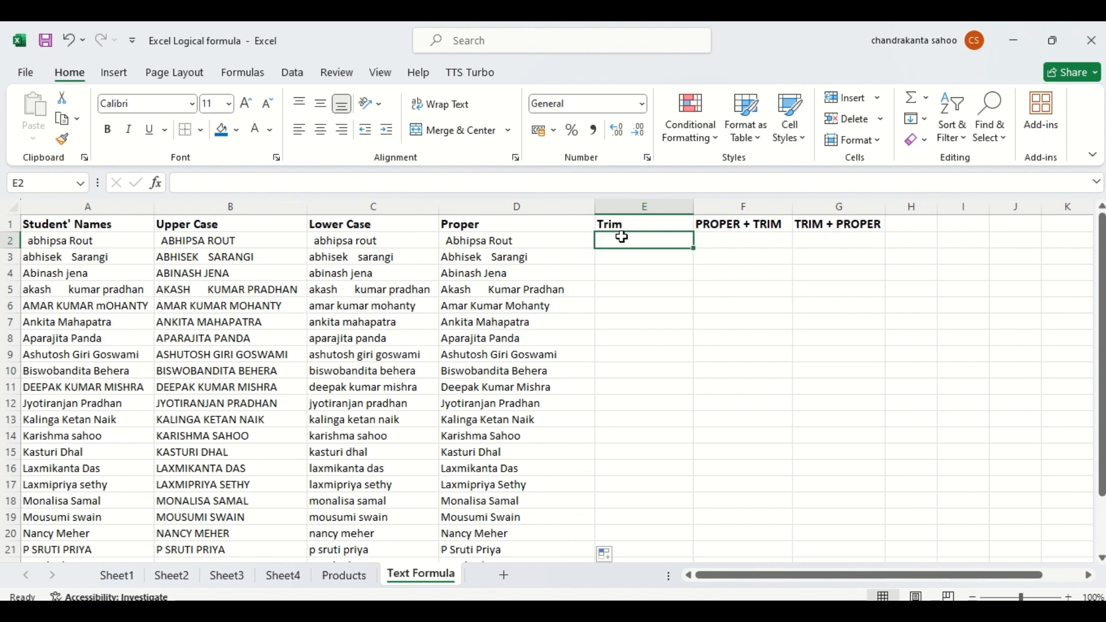
mouse_move(29, 246)
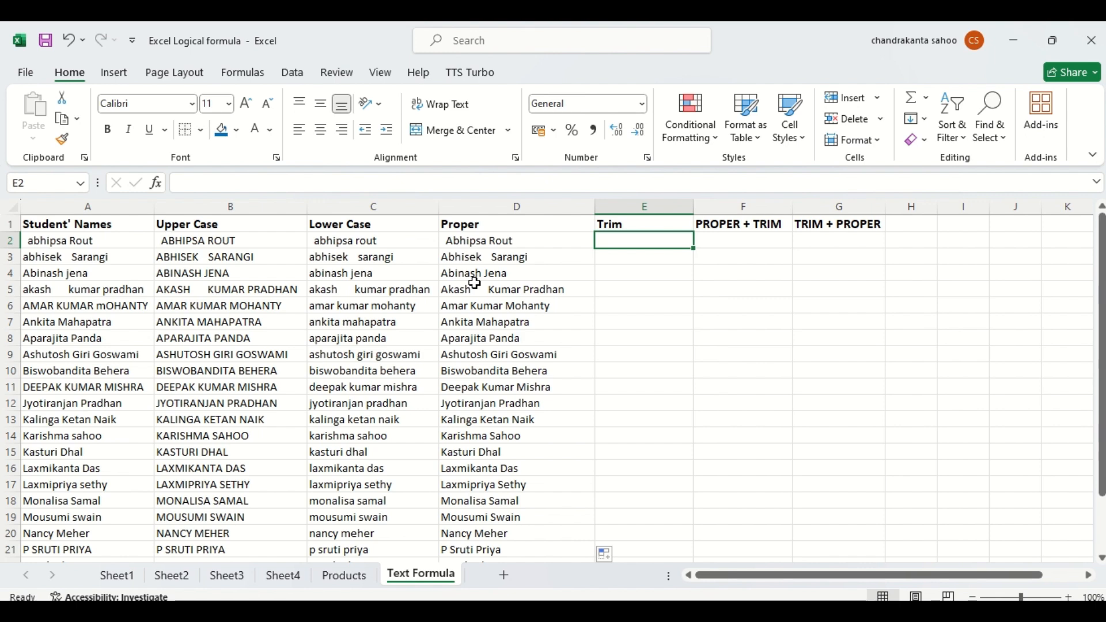
Enter =TRIM(A2) in E2, copy it down column E, and verify row 11.
text(-)
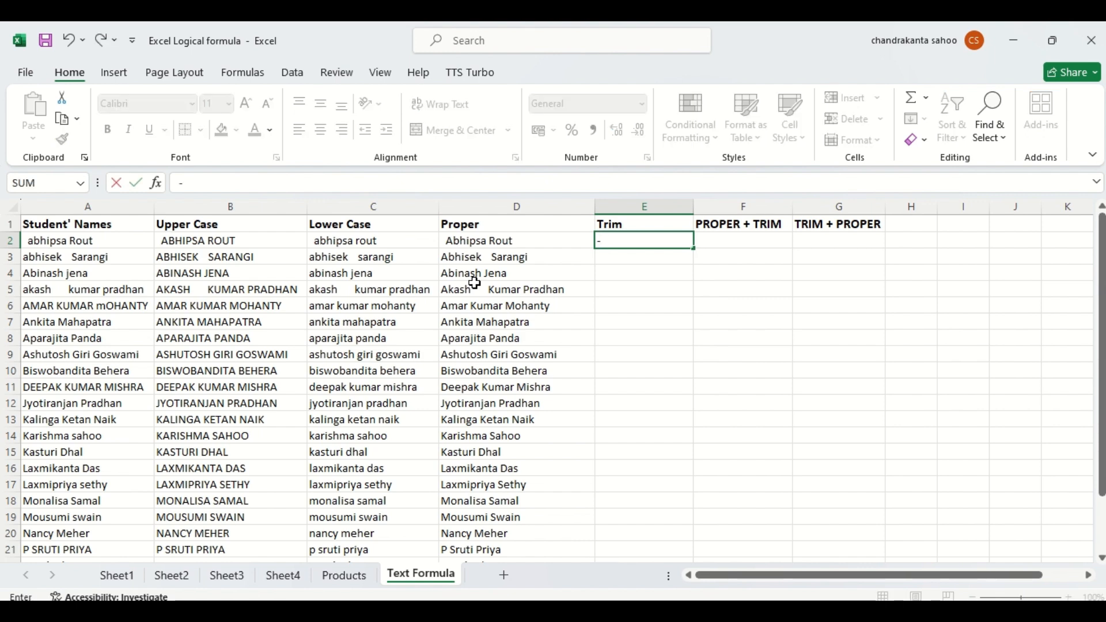
text(=ti)
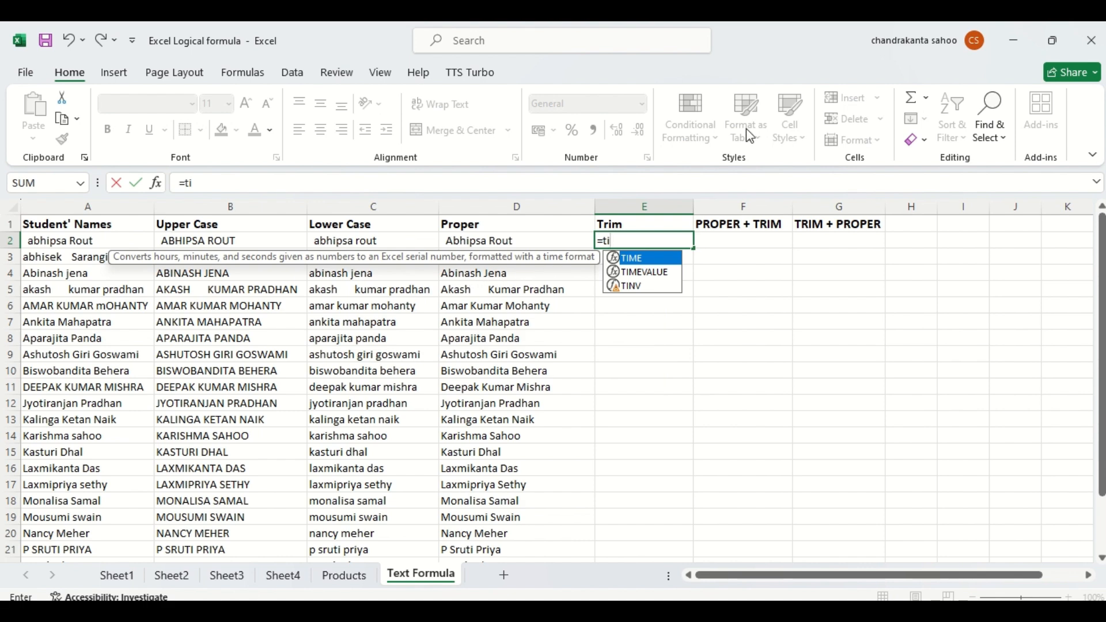
text(rm)
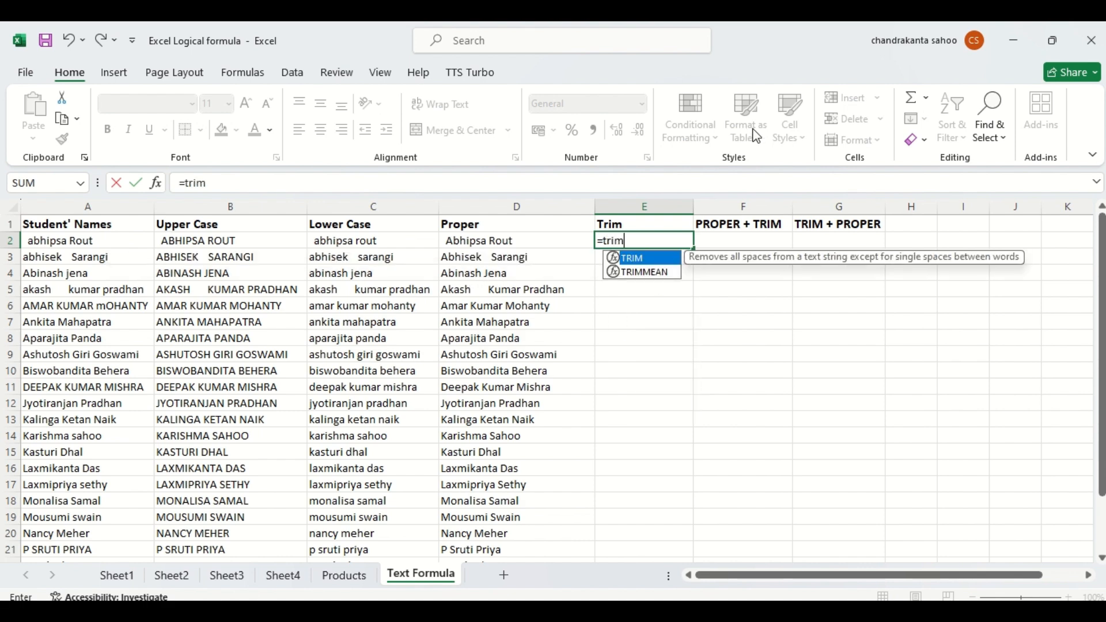
click(632, 256)
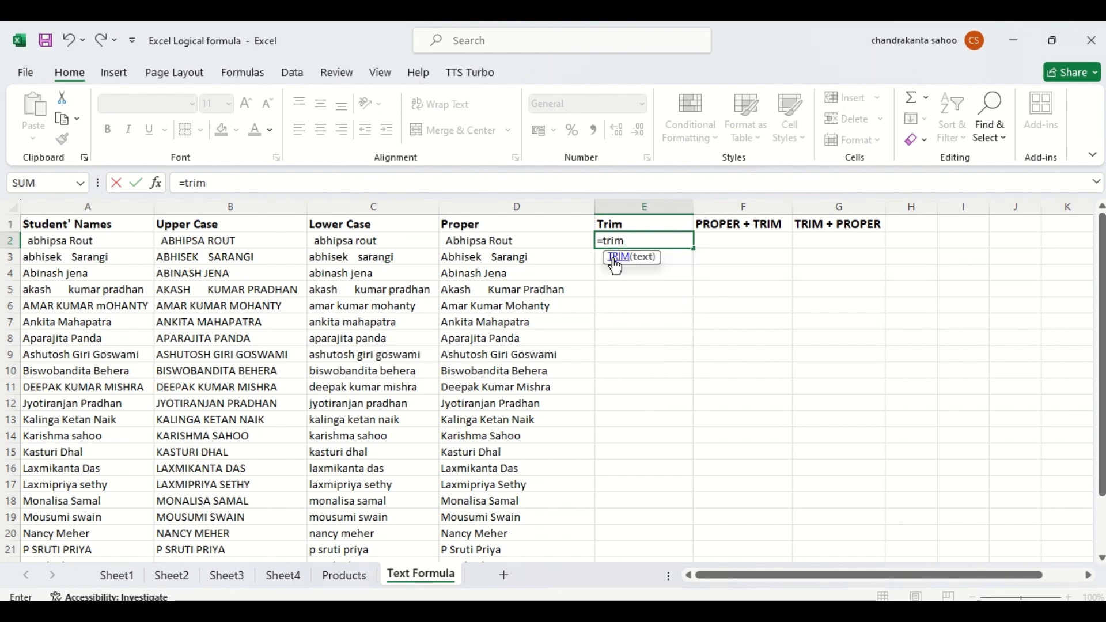
click(88, 240)
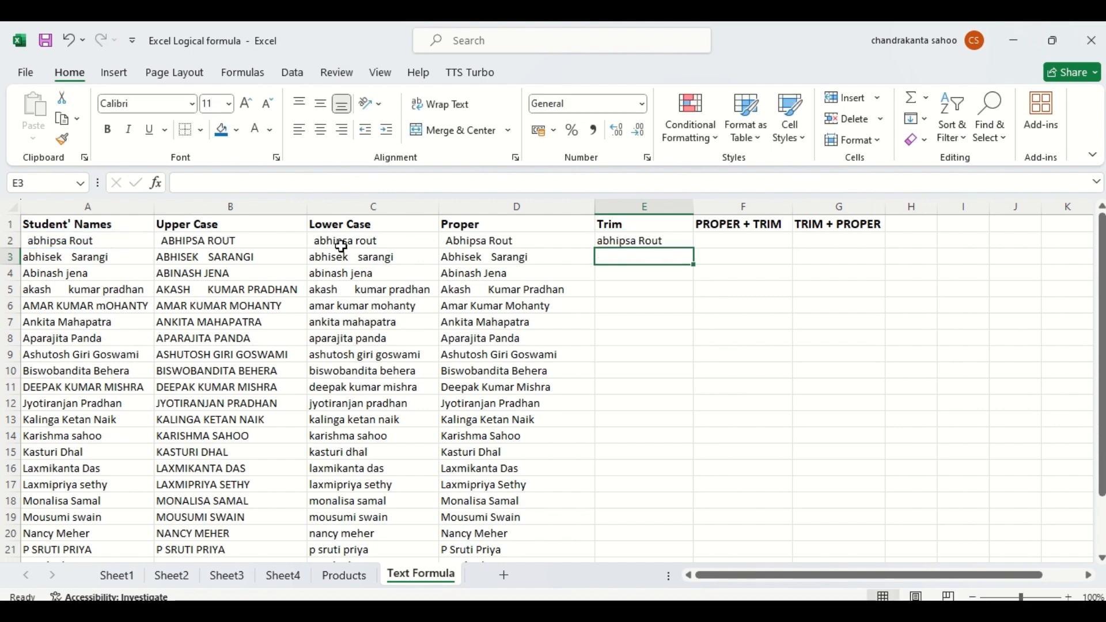
mouse_move(312, 260)
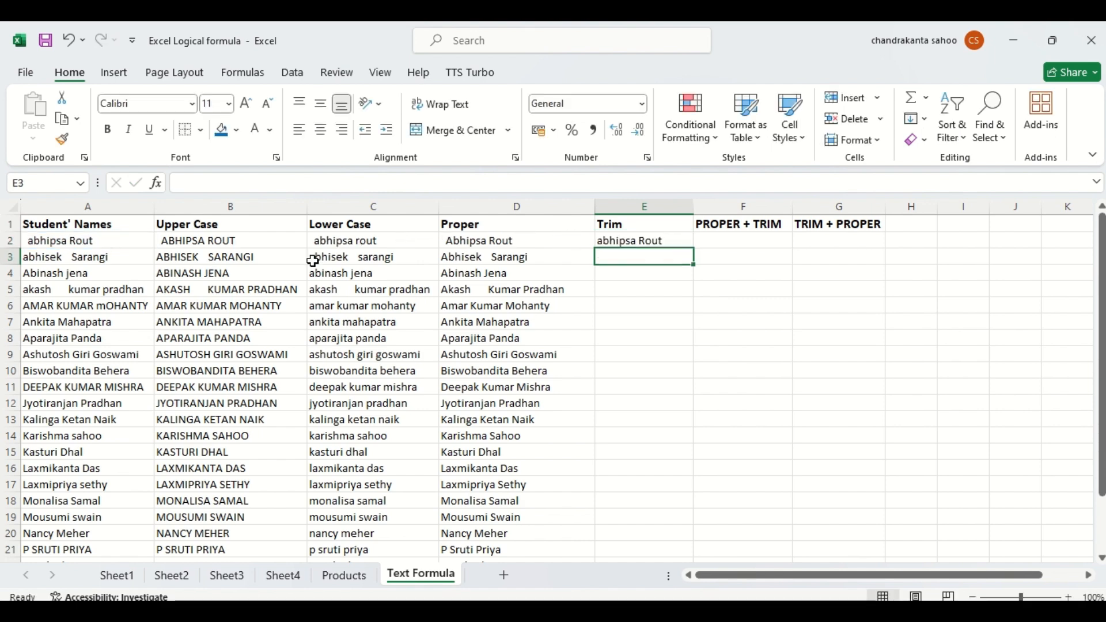
mouse_move(610, 229)
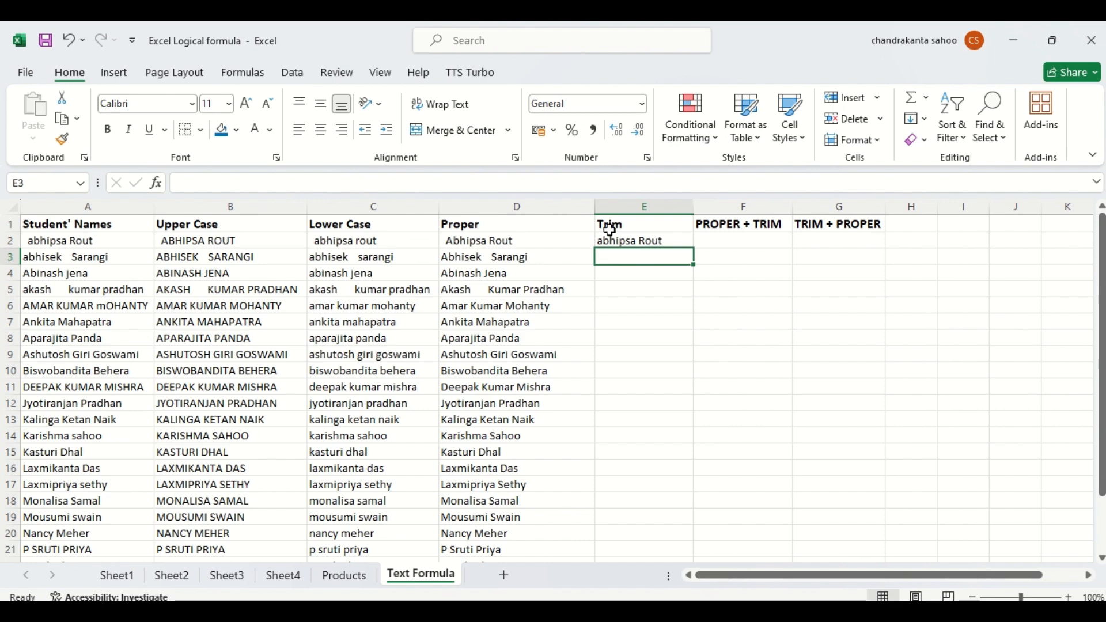
mouse_move(650, 235)
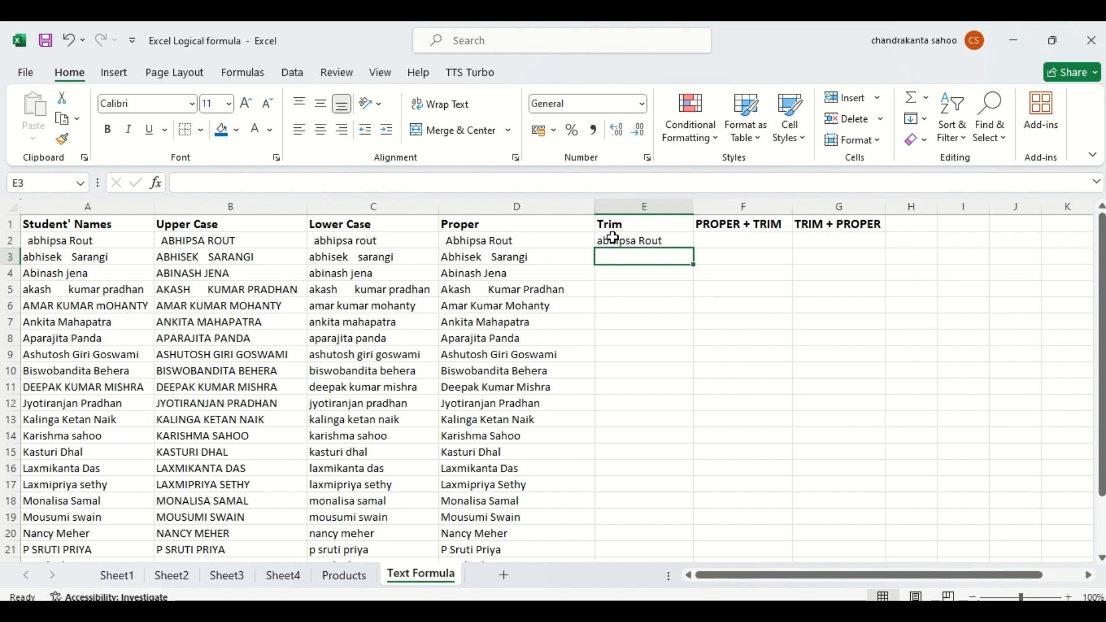
click(642, 241)
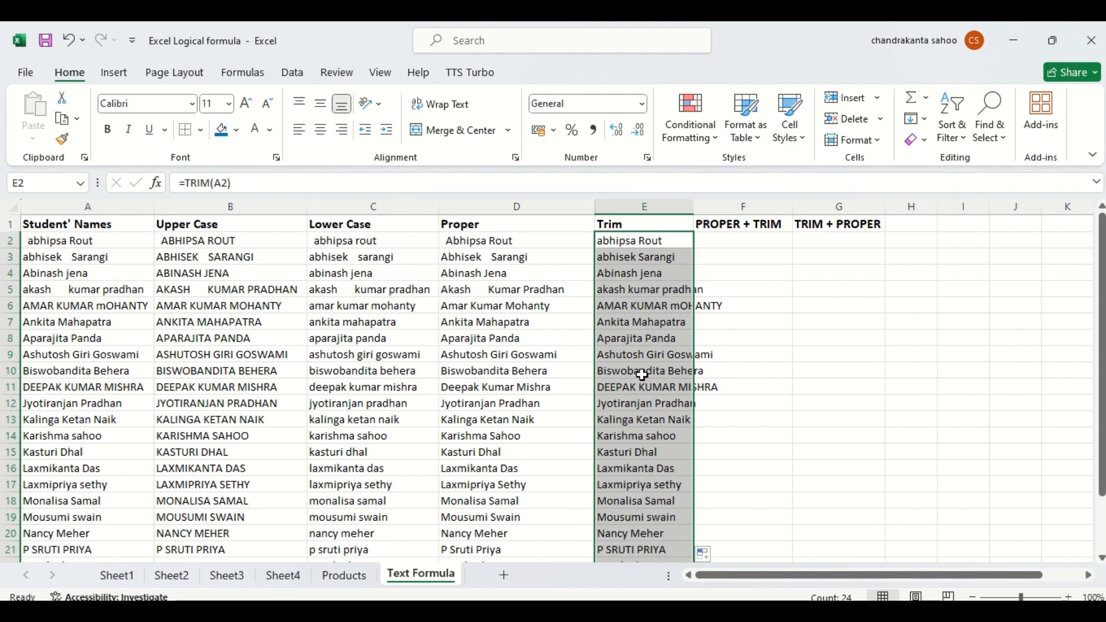
click(660, 387)
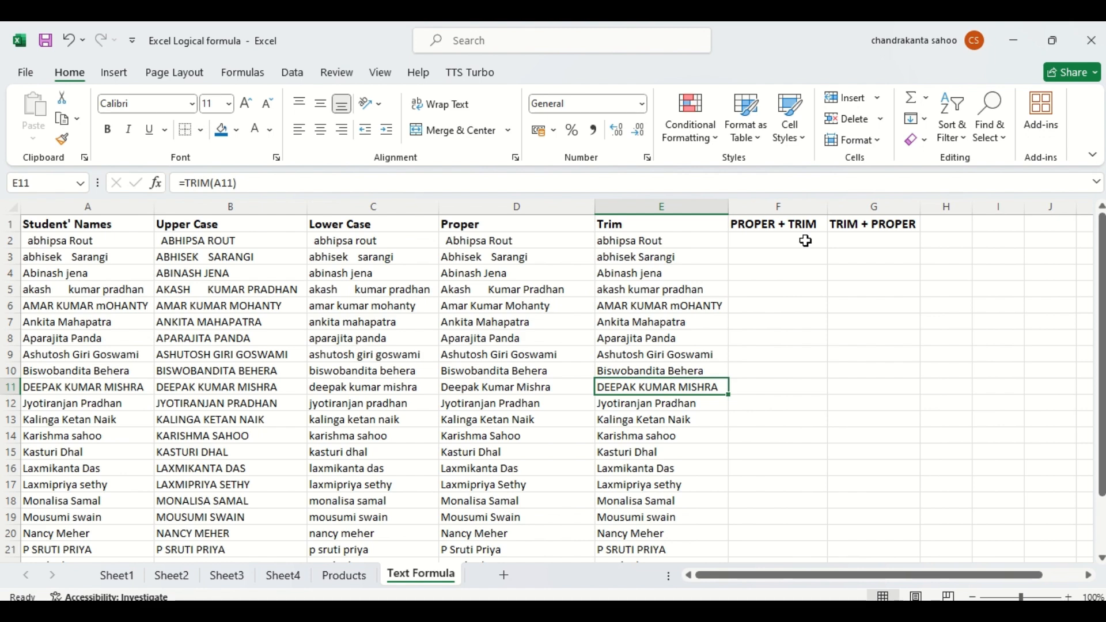
mouse_move(476, 280)
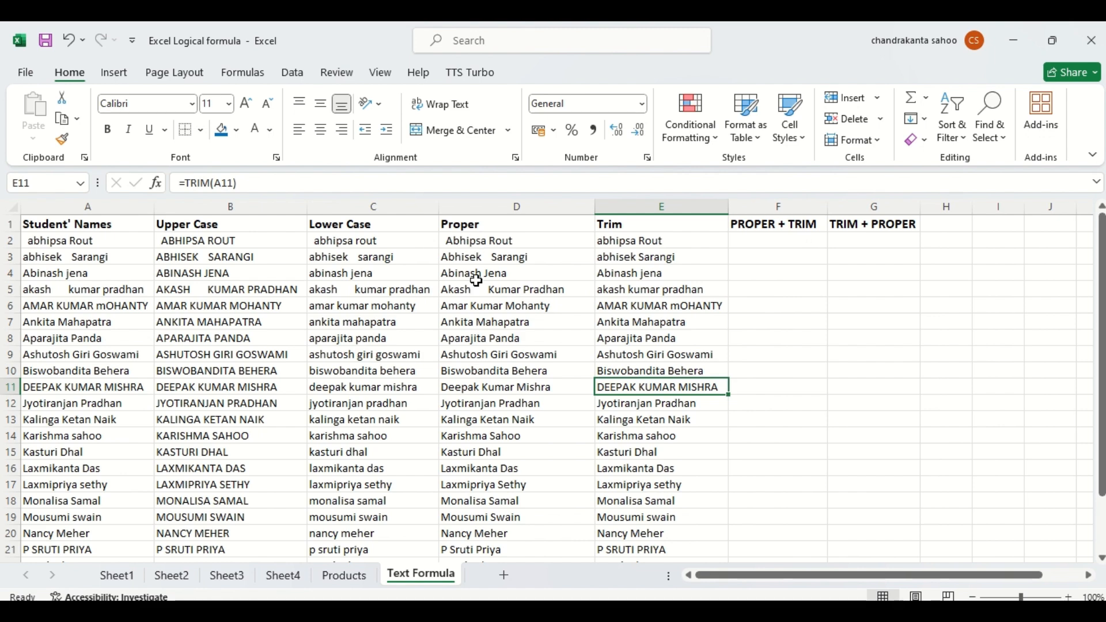
mouse_move(652, 322)
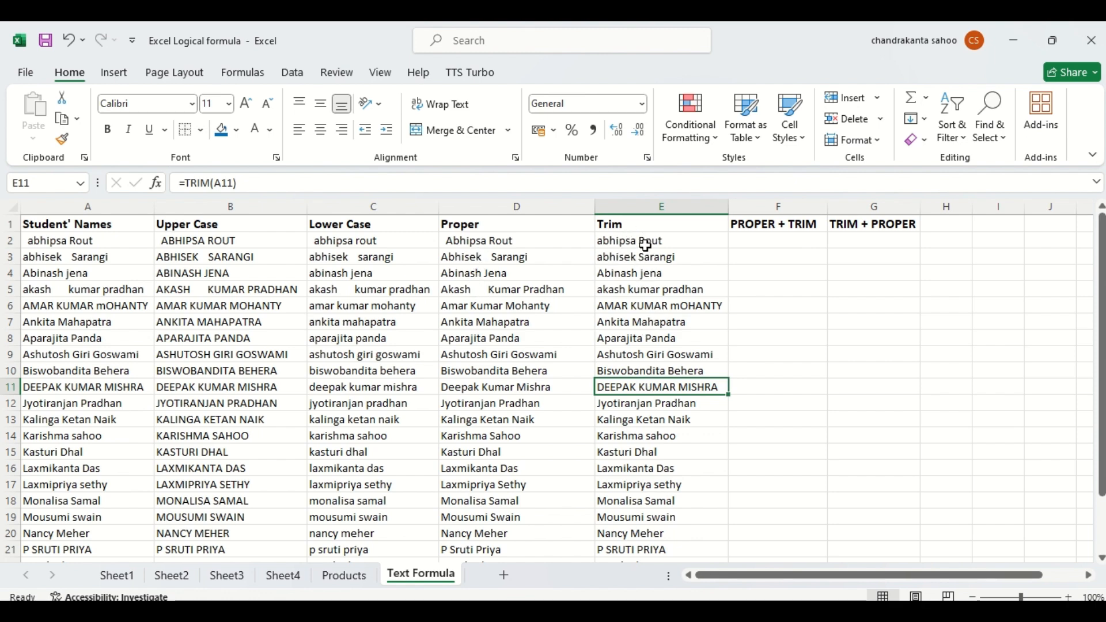
Select cell F2 for the first PROPER + TRIM entry.
click(776, 241)
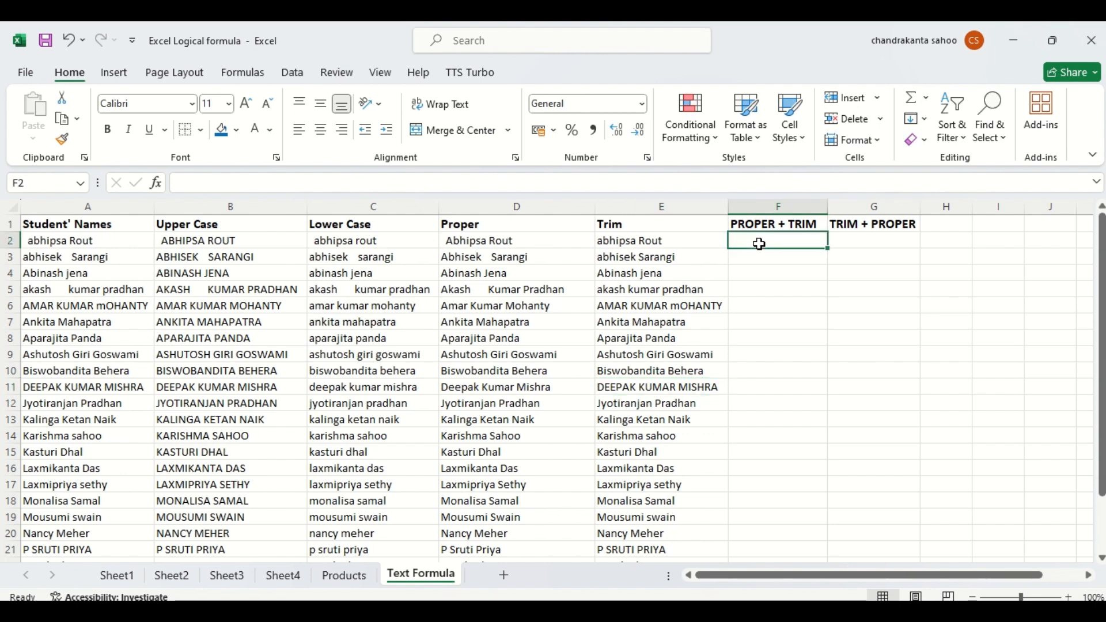
Type =PROPER(TRIM(A2 in F2 and confirm the entry.
text(=pro)
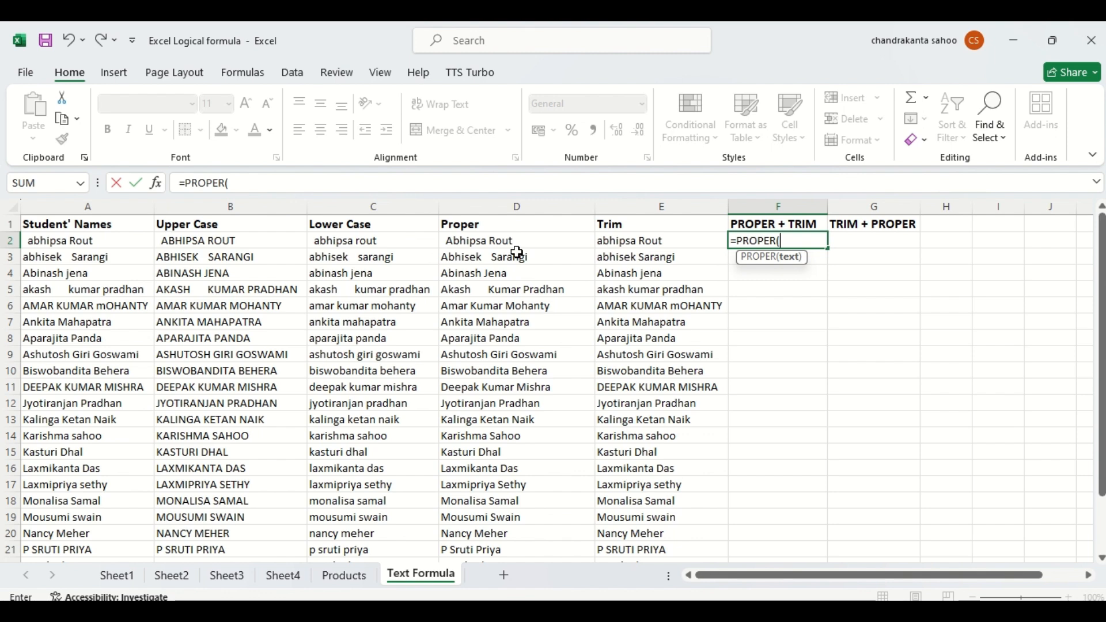
text(ti)
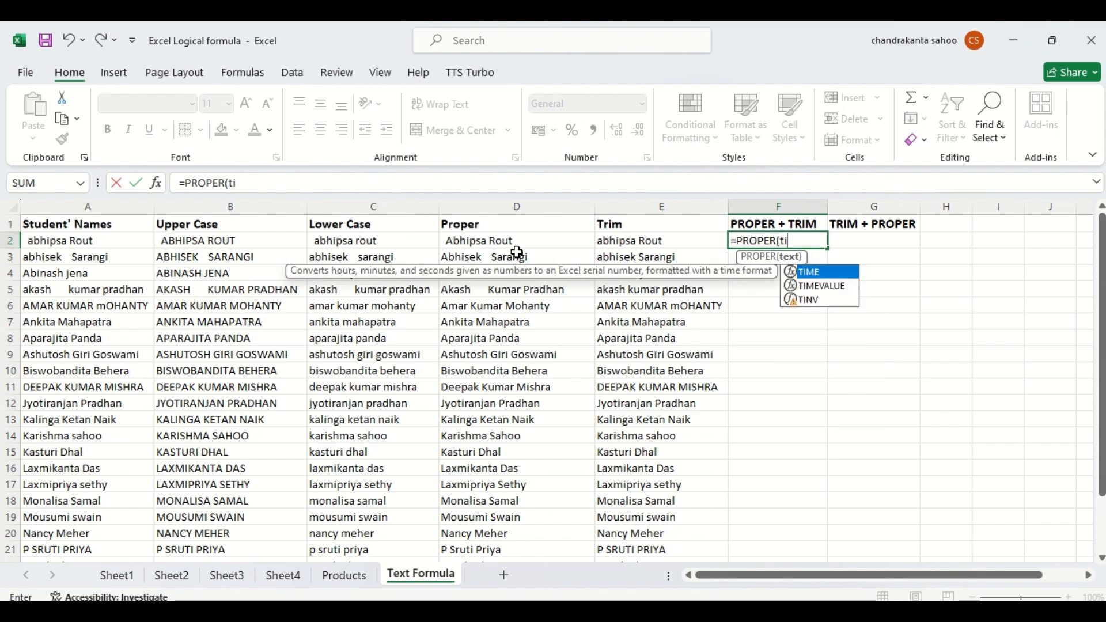
text(rim)
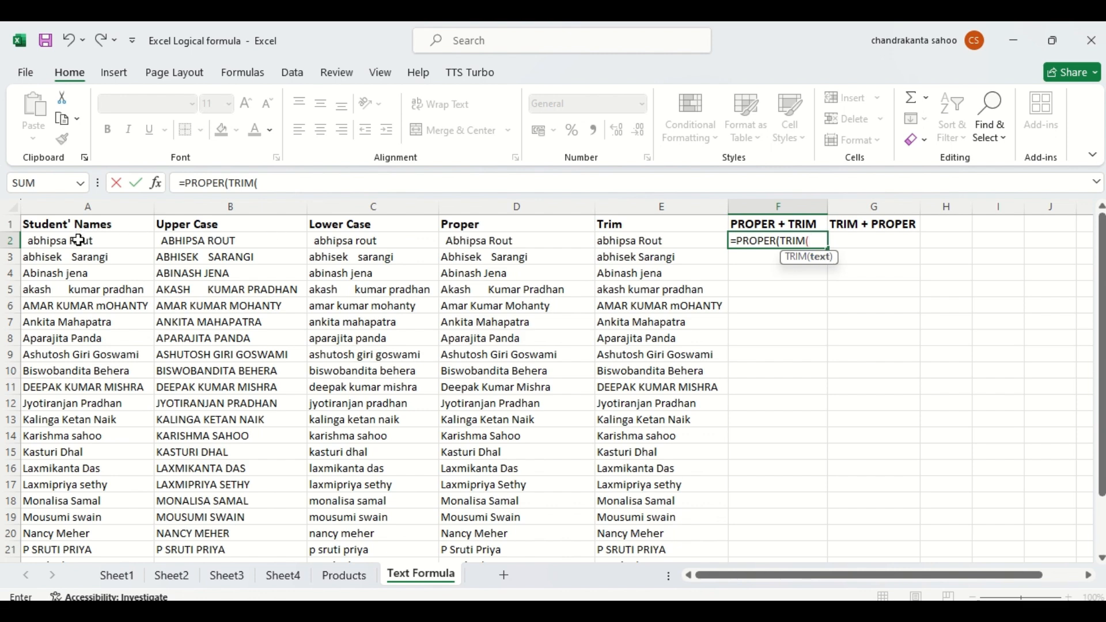
click(68, 239)
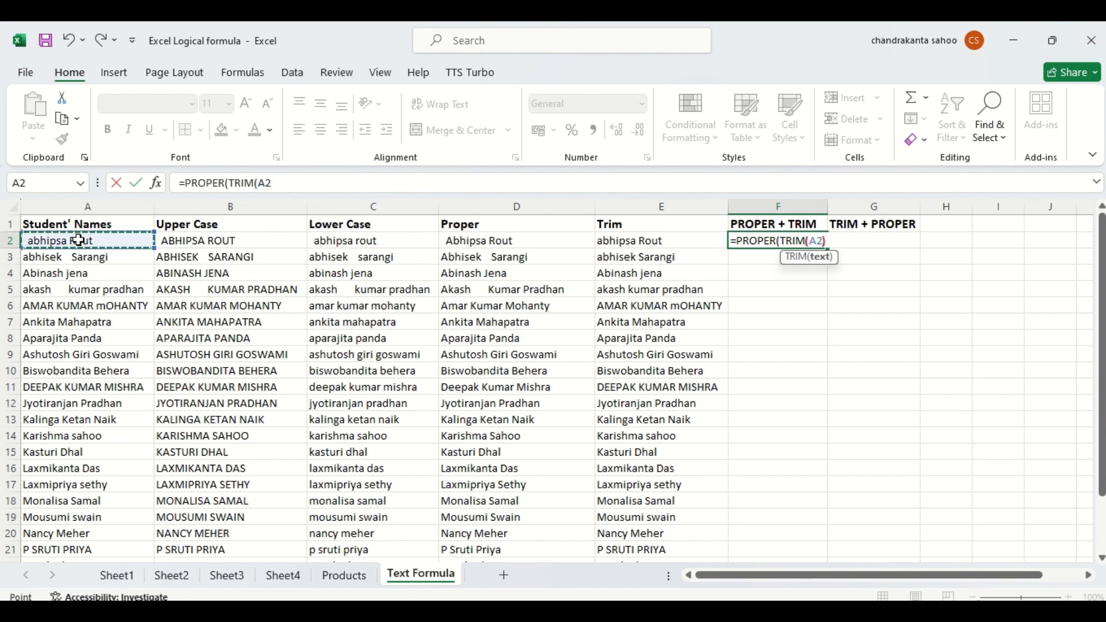
key(enter)
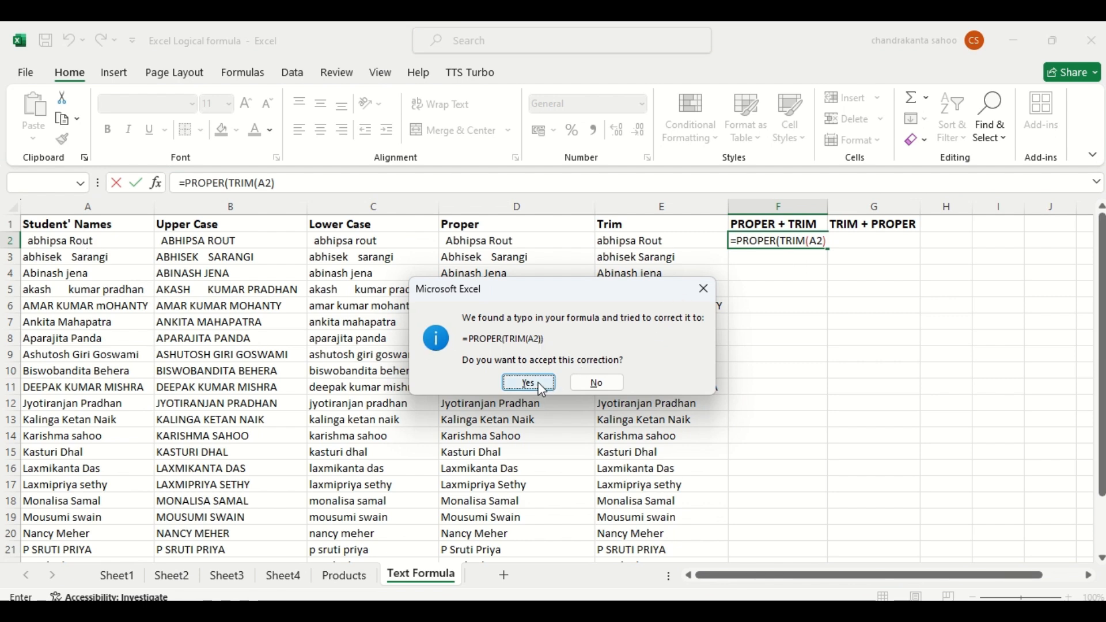
mouse_move(838, 243)
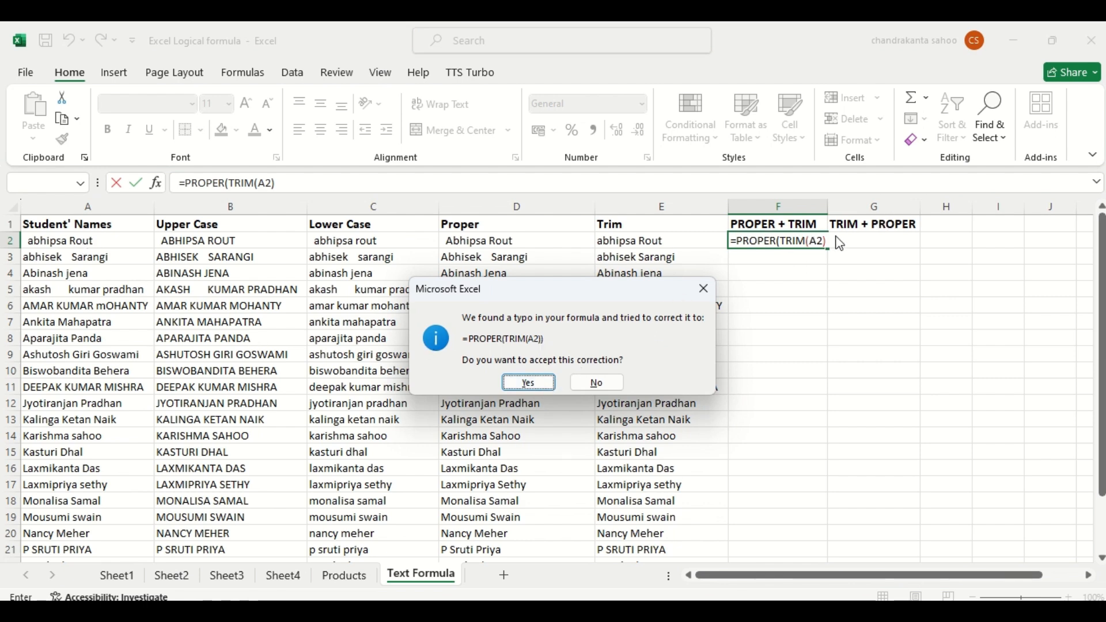
mouse_move(830, 244)
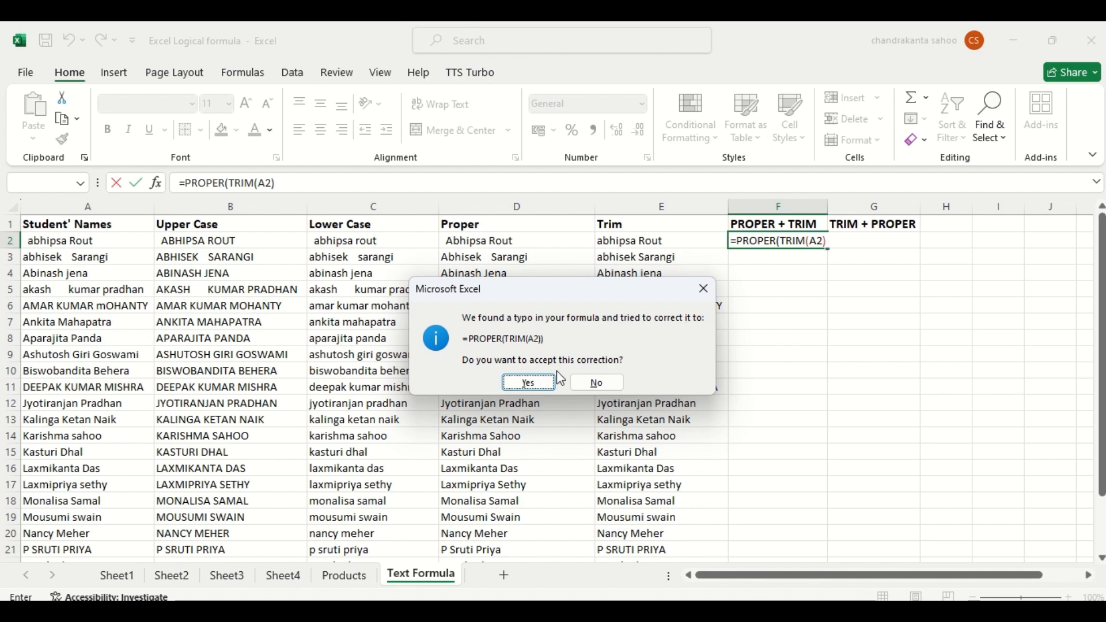
Accept Excel's corrected =PROPER(TRIM(A2)) formula and reselect F2.
click(527, 382)
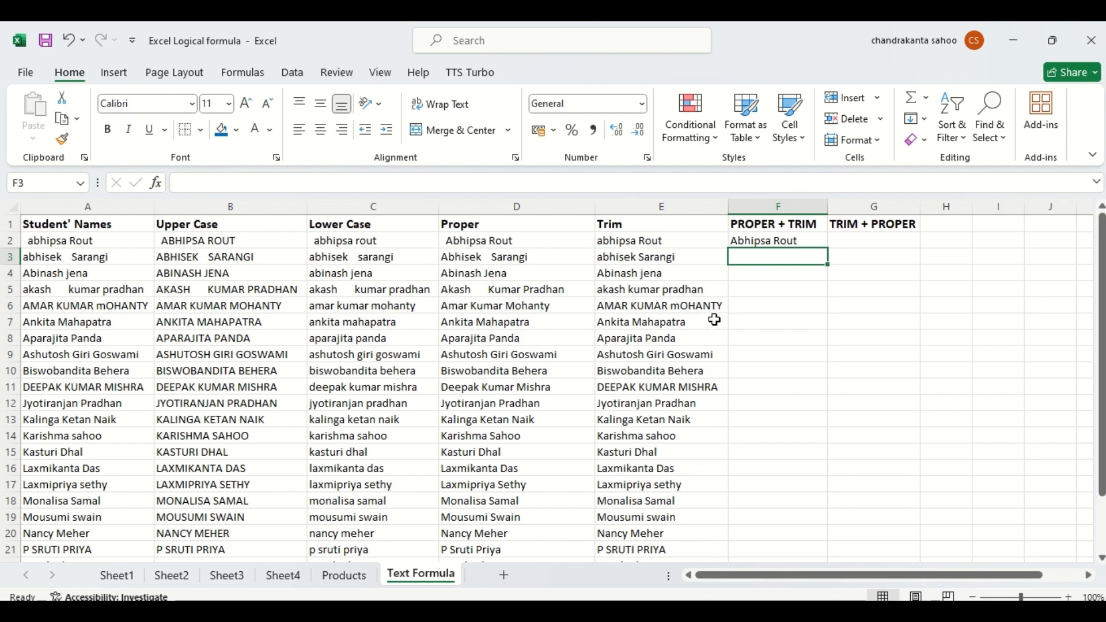
click(777, 239)
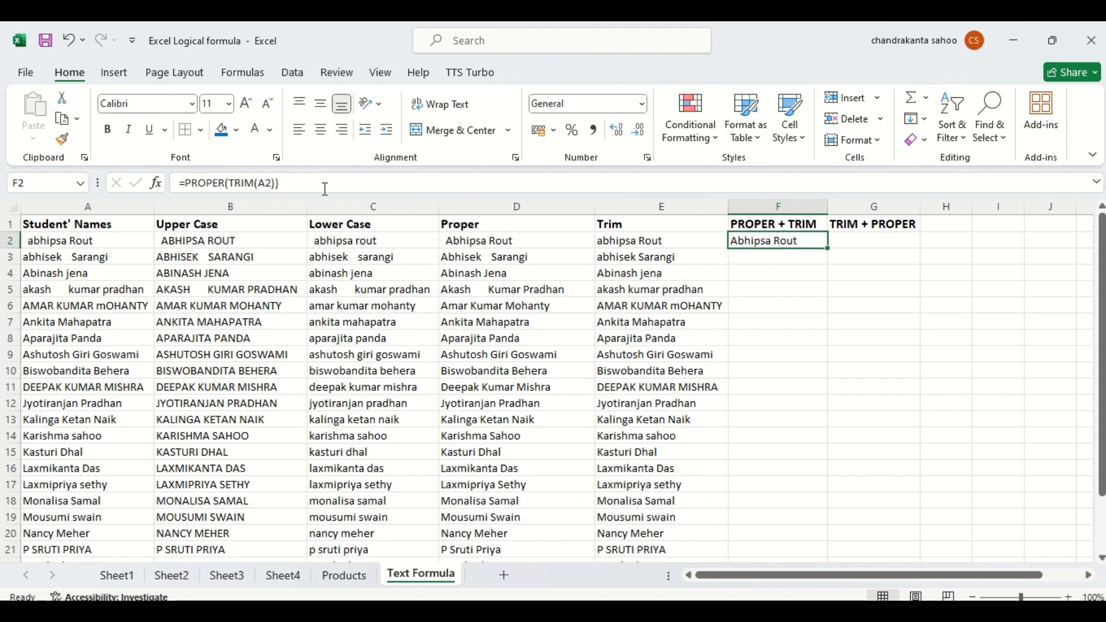
mouse_move(211, 183)
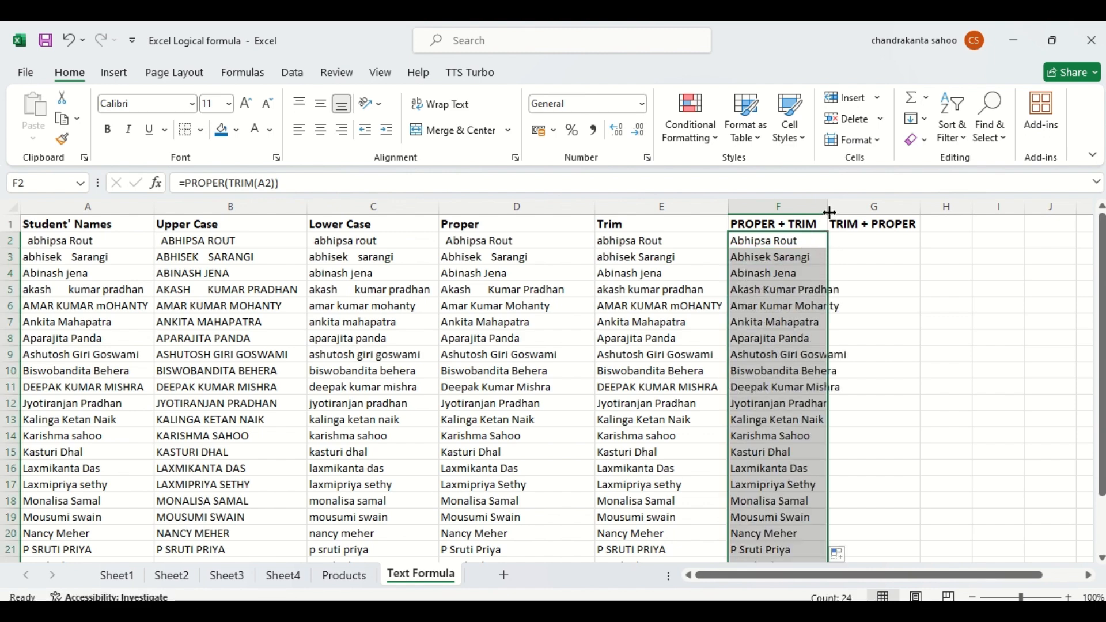
Widen column F so full names fit, then select G2.
drag(829, 211, 851, 211)
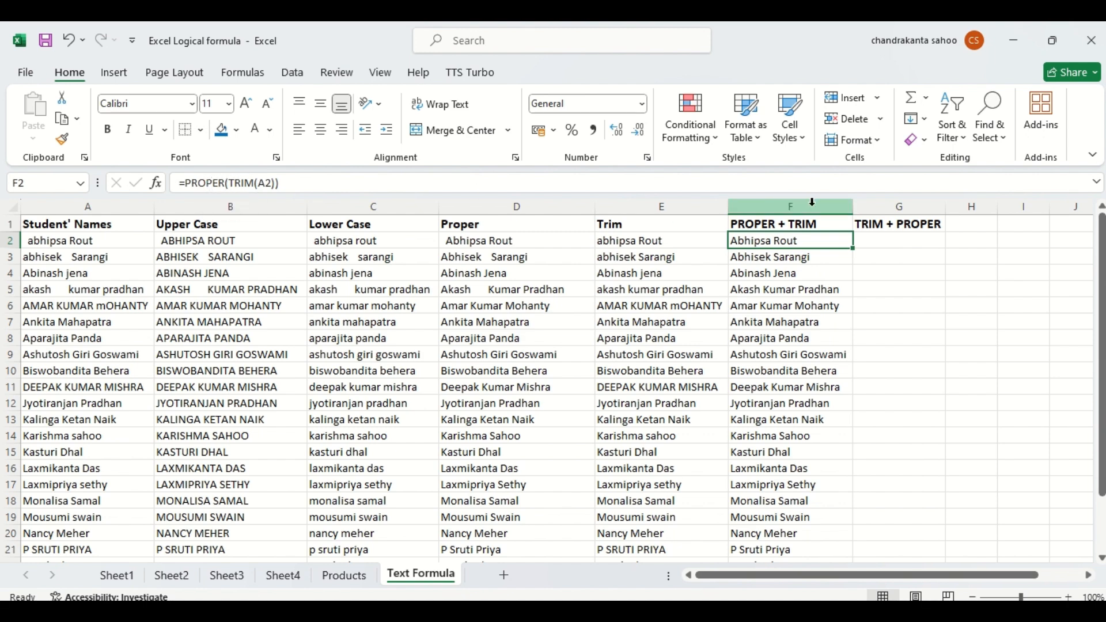
click(898, 240)
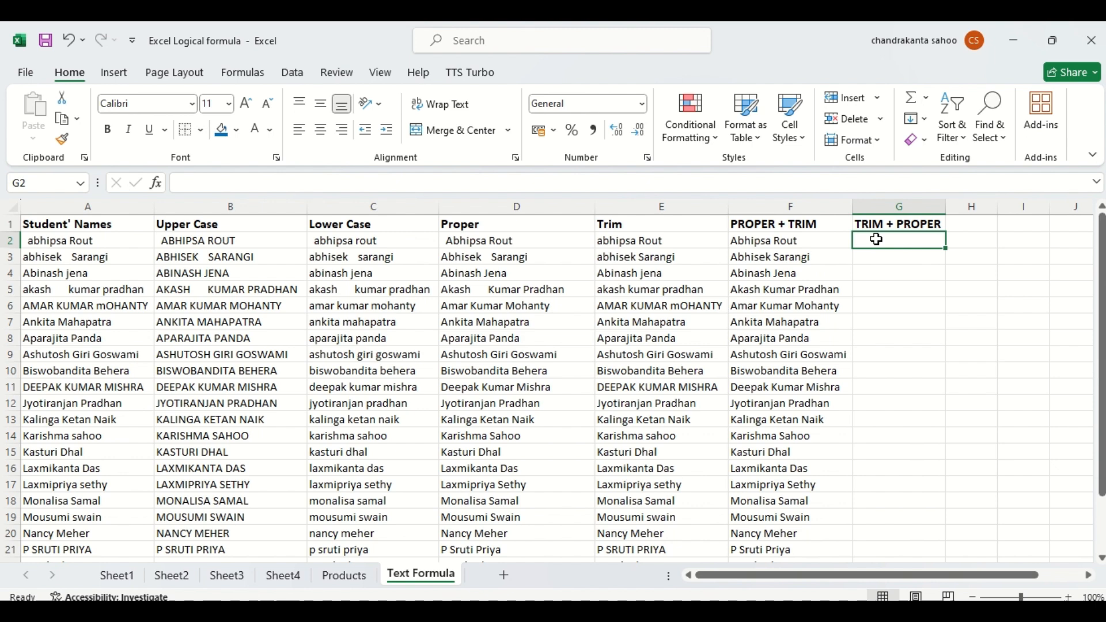
Type =TRIM(PROPER( in G2 and reference student name cell A2.
text(=)
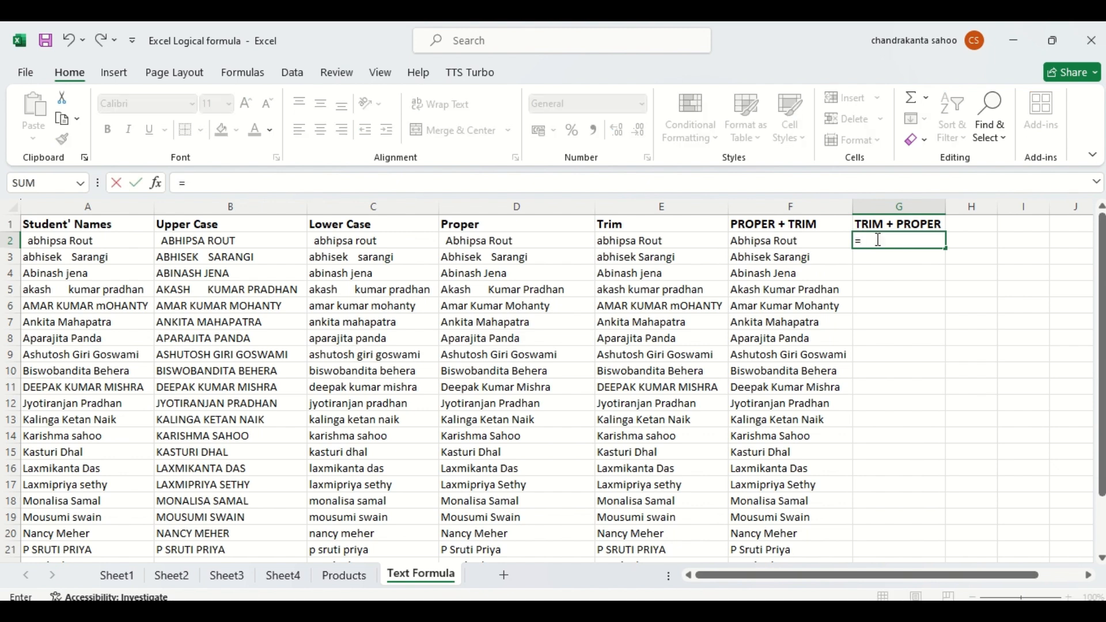
text(t)
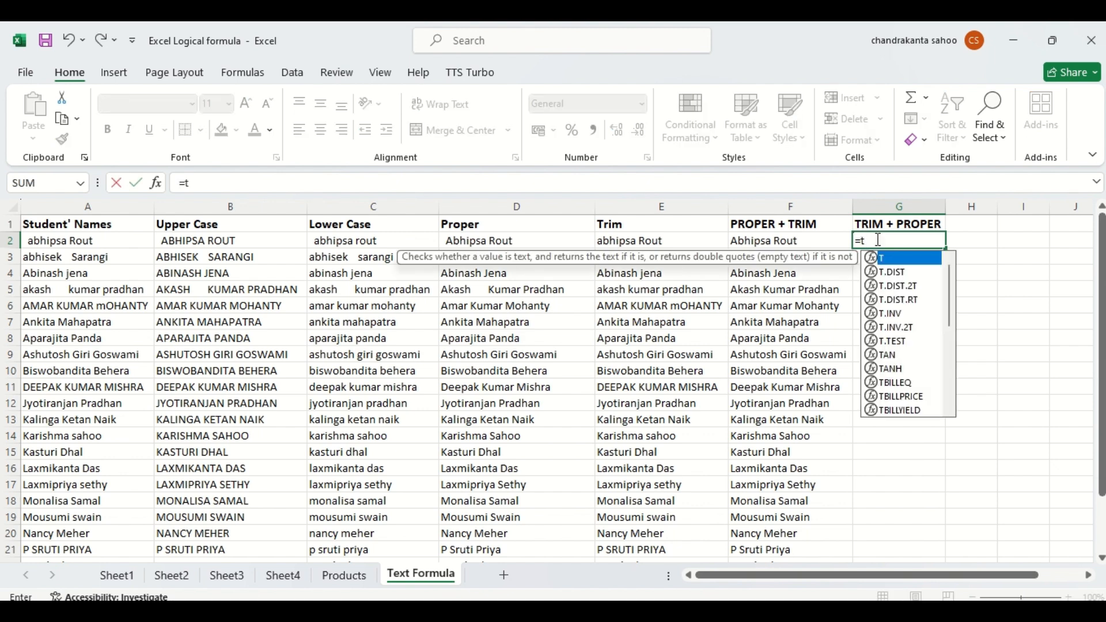
text(rim)
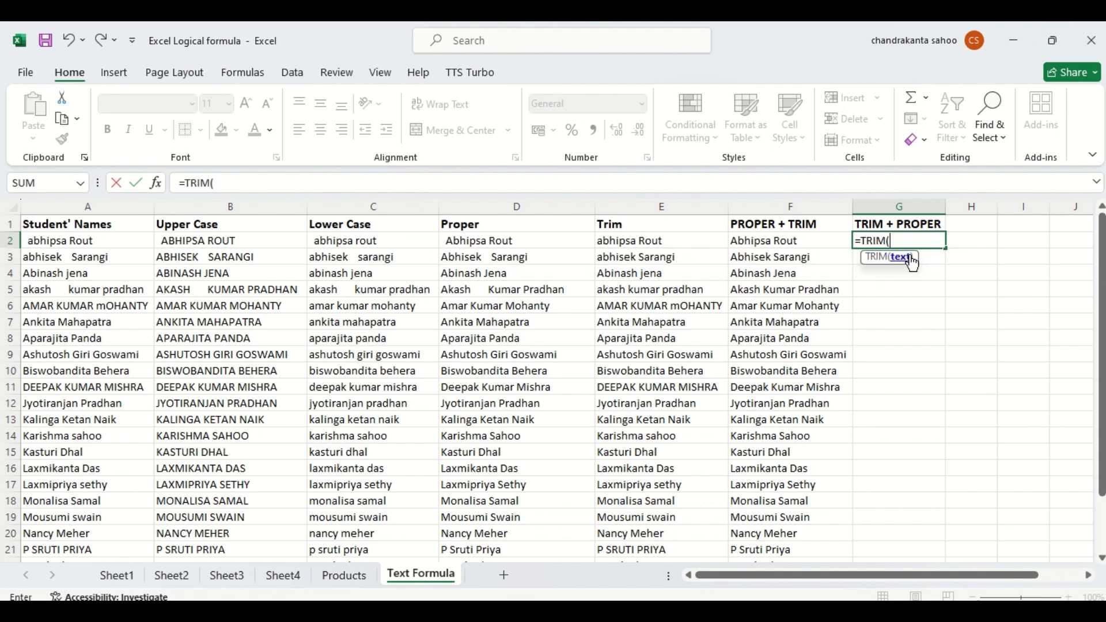
text(prope)
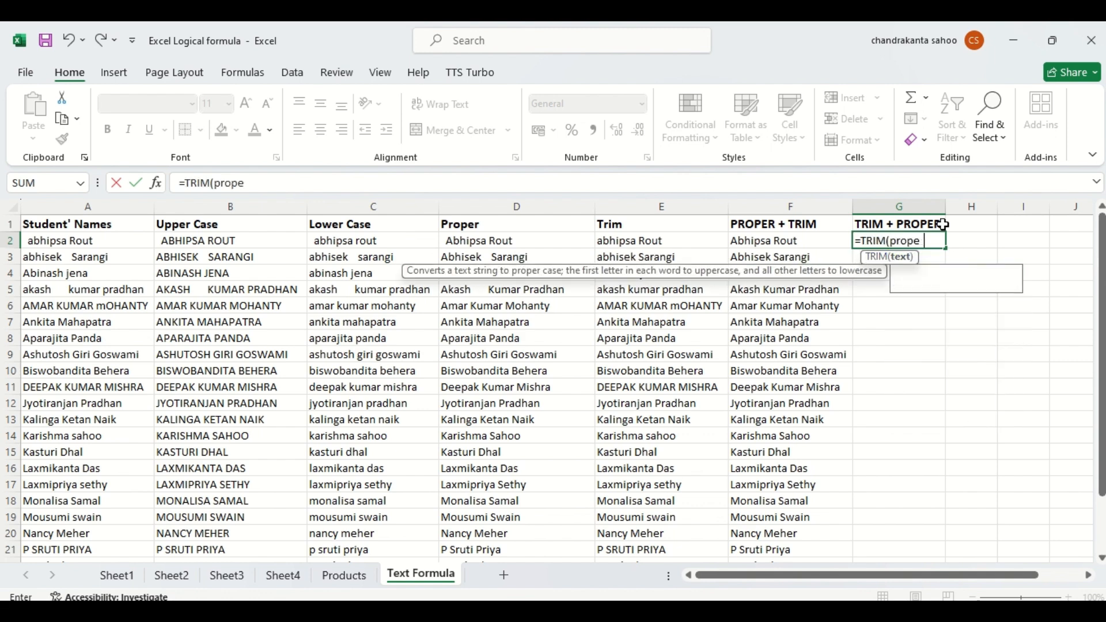
text(r)
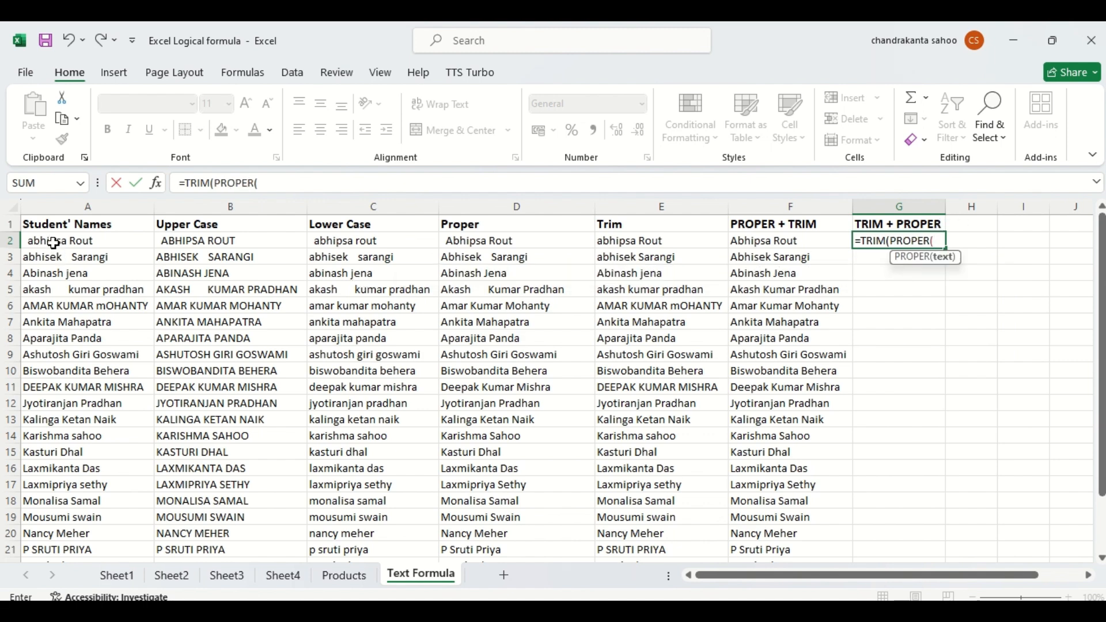
click(87, 241)
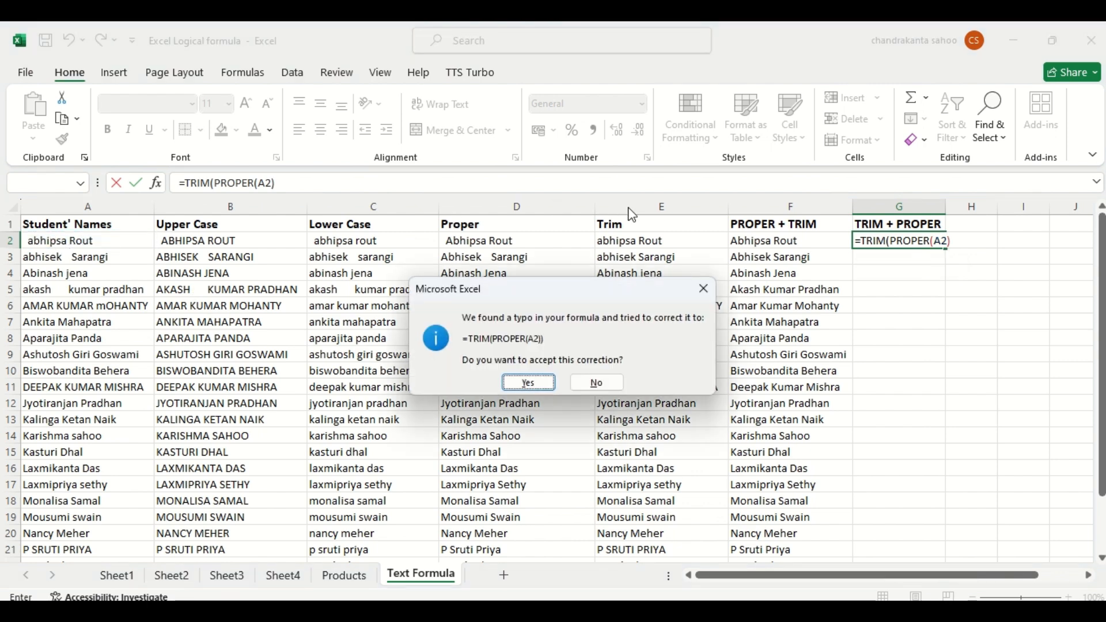
mouse_move(546, 348)
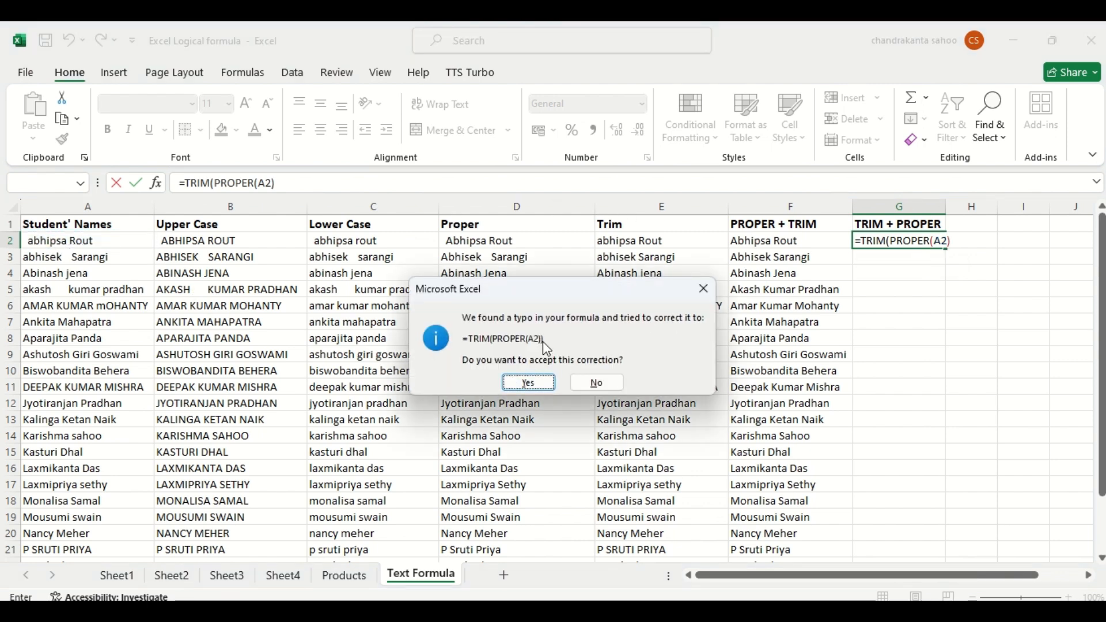
click(527, 383)
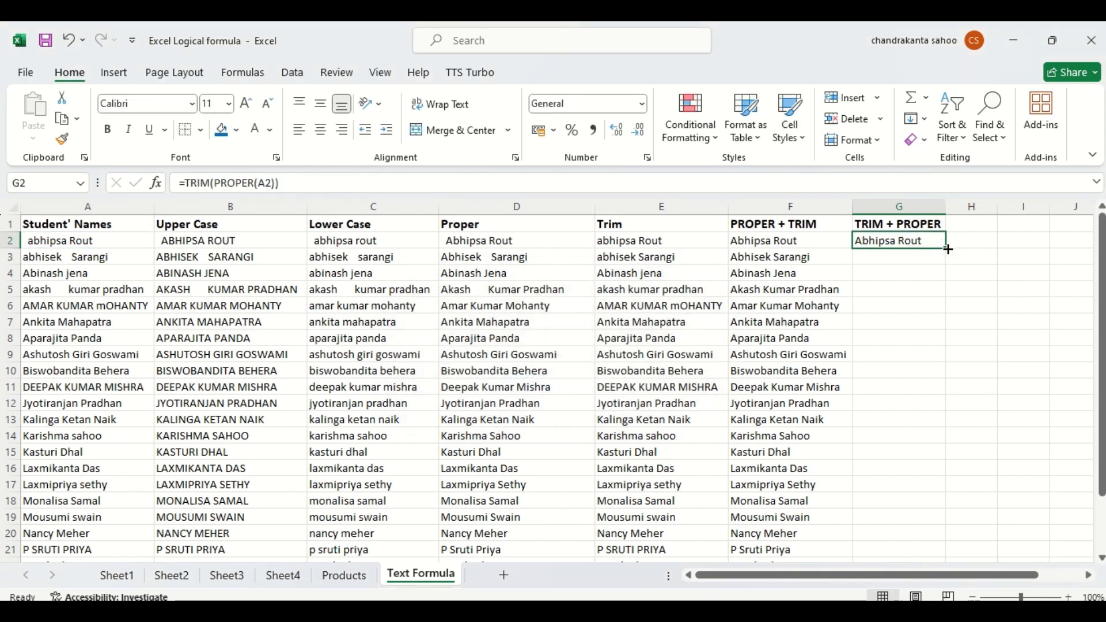
Copy the G2 TRIM + PROPER formula down to the last student row, then deselect.
drag(948, 249, 948, 549)
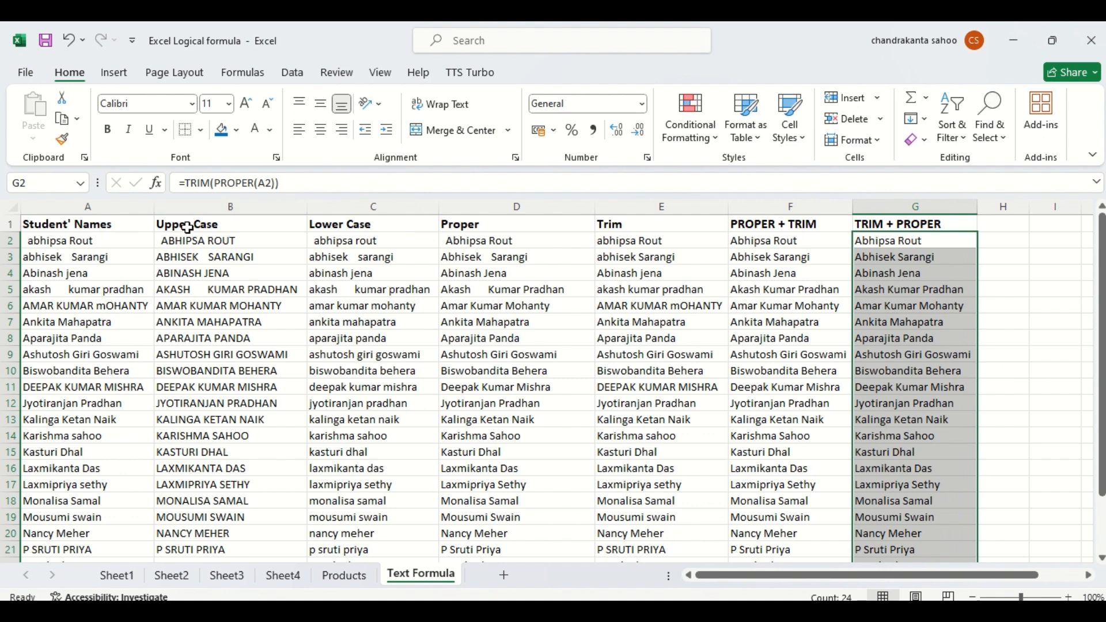
mouse_move(192, 226)
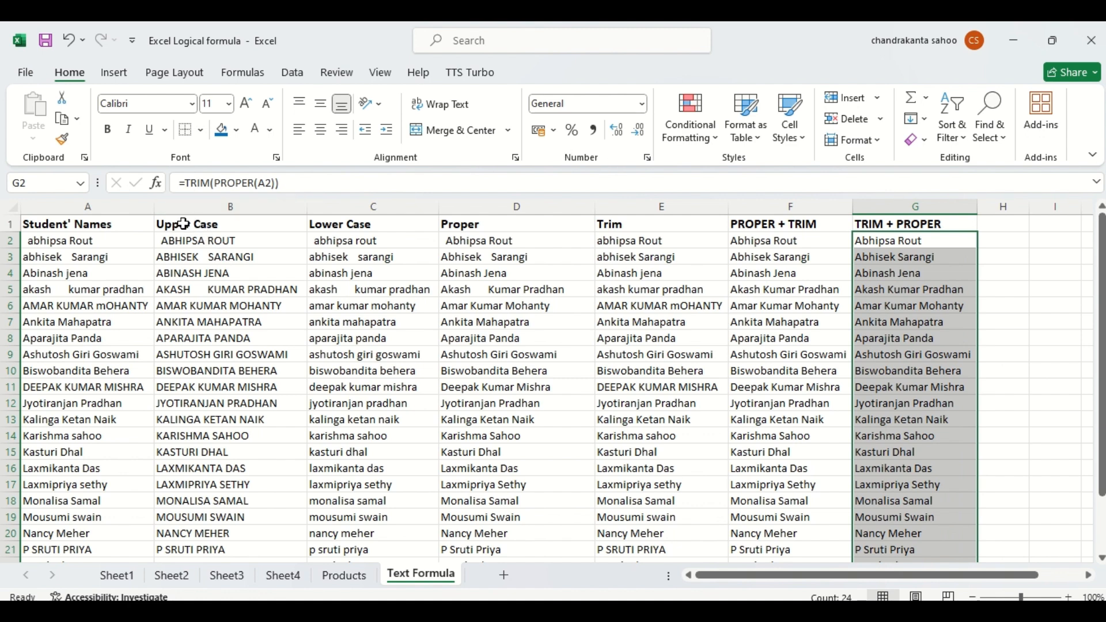
mouse_move(497, 227)
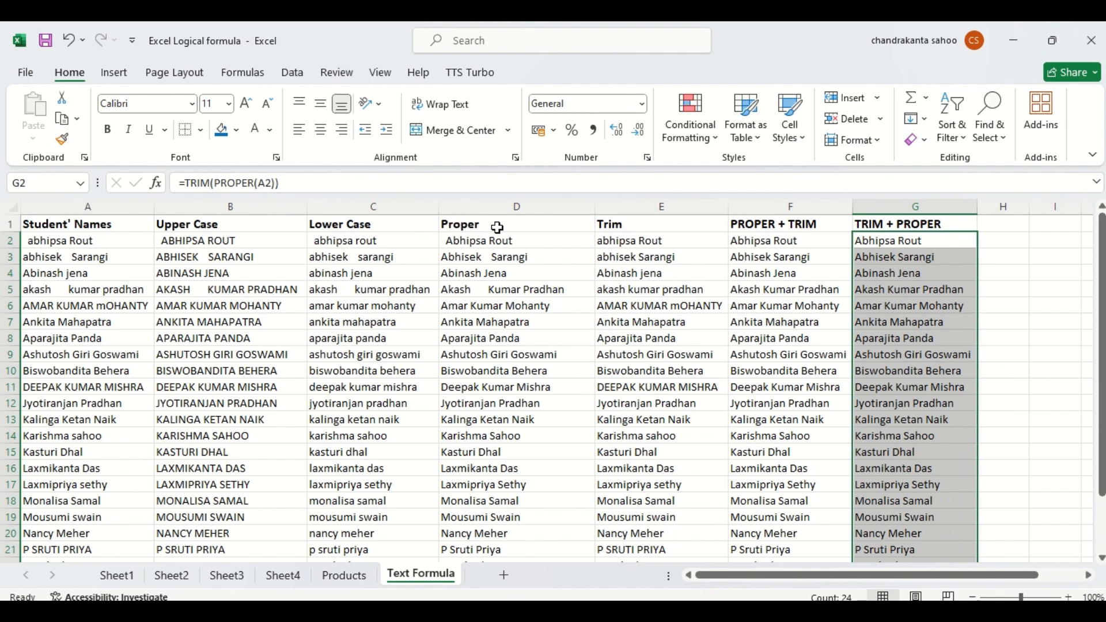
mouse_move(665, 233)
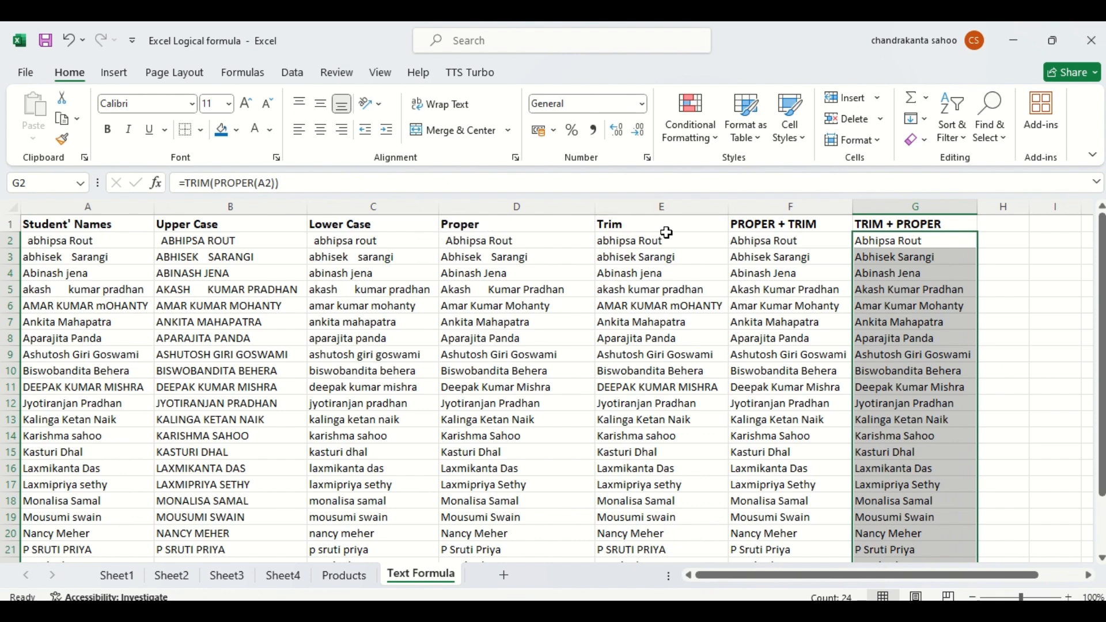
mouse_move(672, 255)
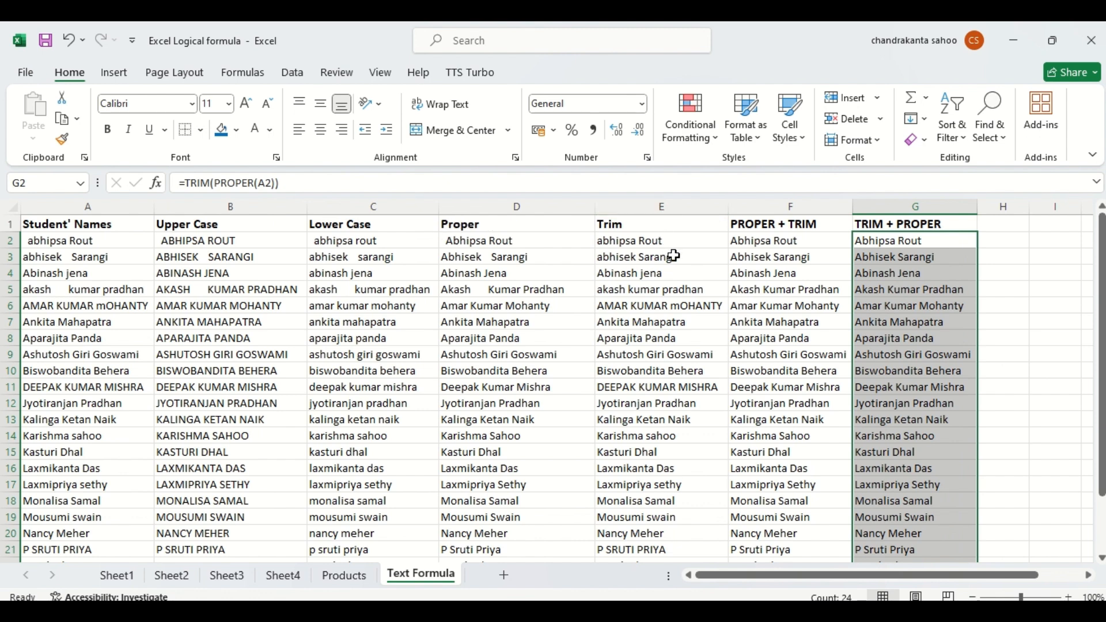
mouse_move(814, 231)
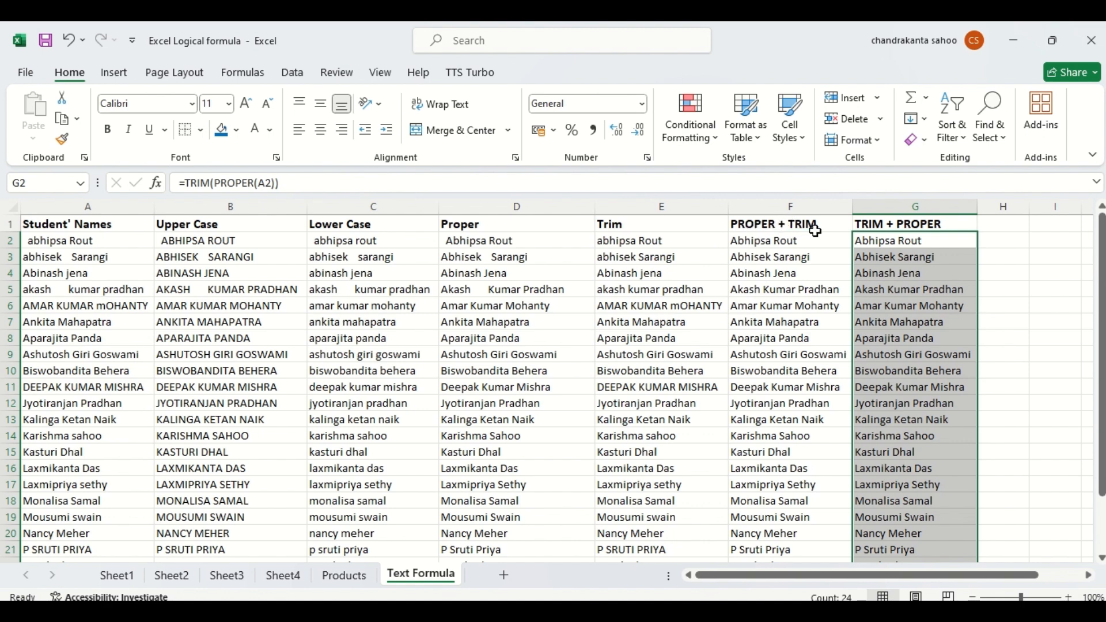
click(1002, 289)
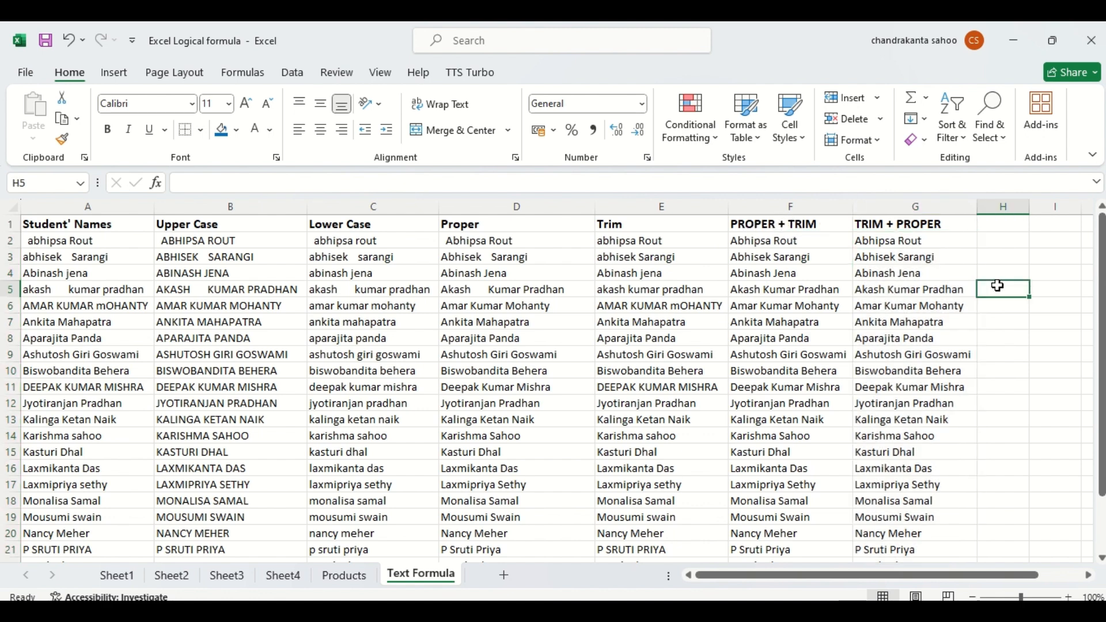